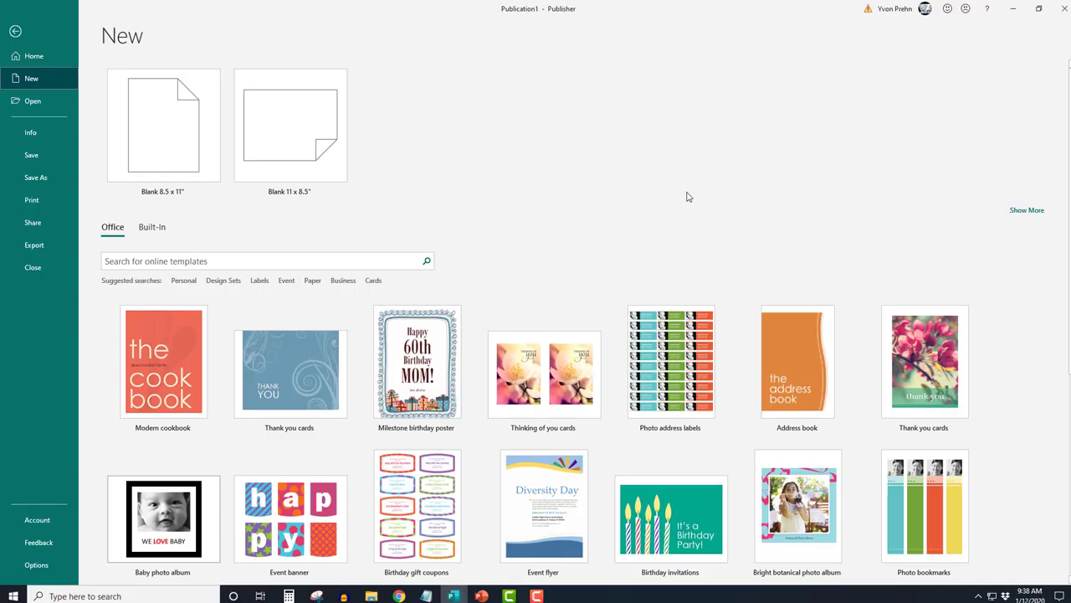
mouse_move(561, 227)
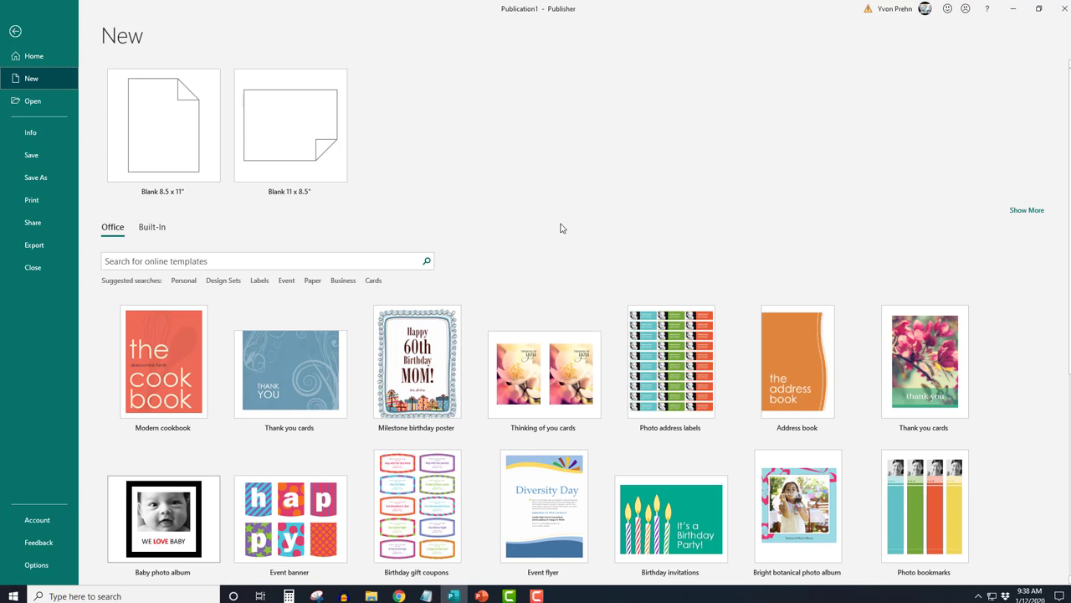
mouse_move(171, 160)
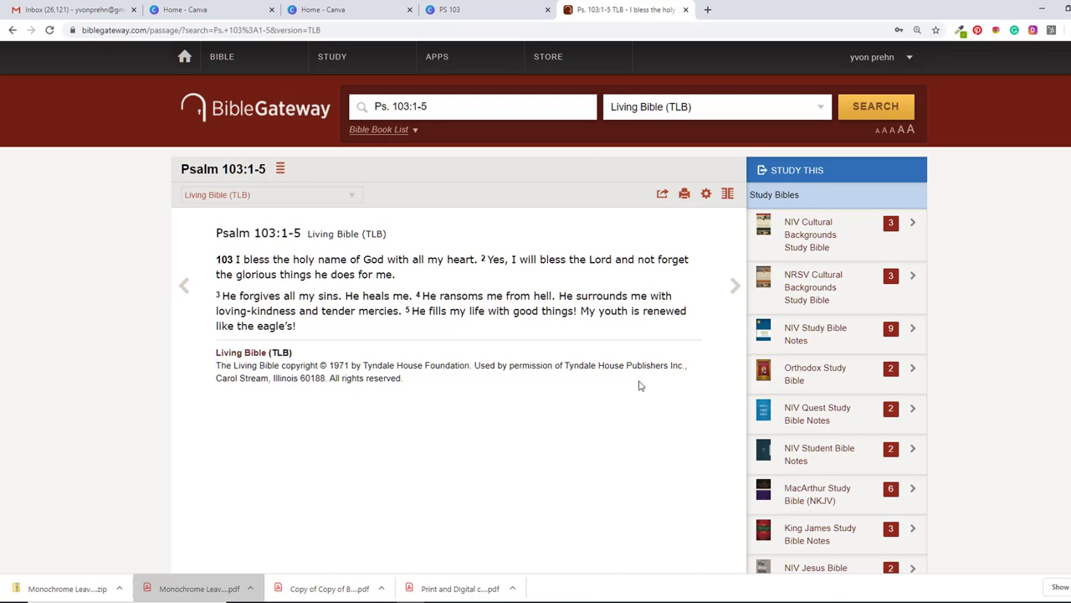
mouse_move(618, 384)
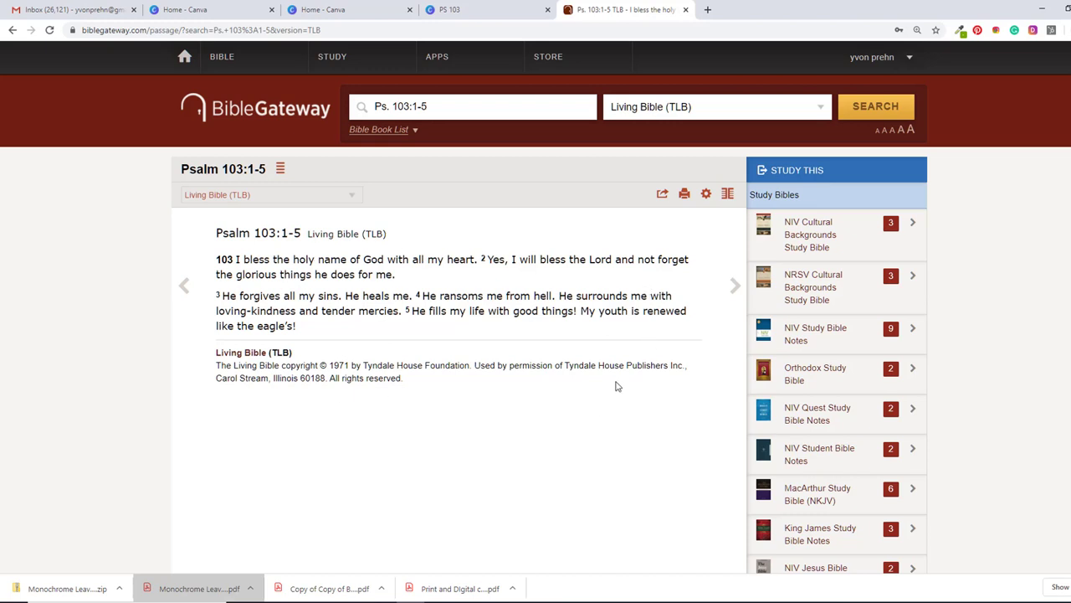
mouse_move(728, 194)
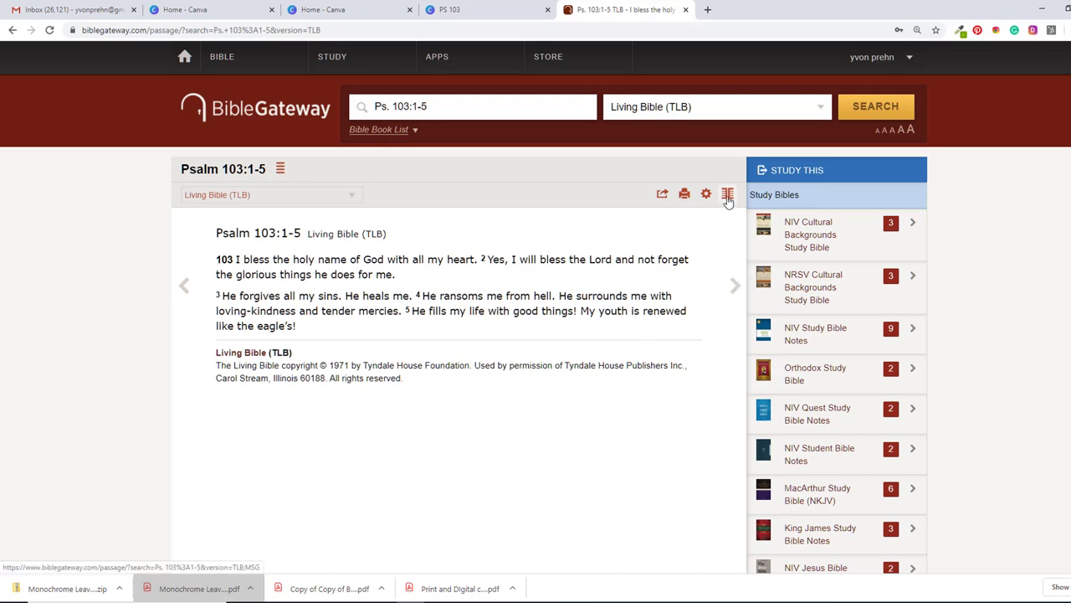
mouse_move(729, 193)
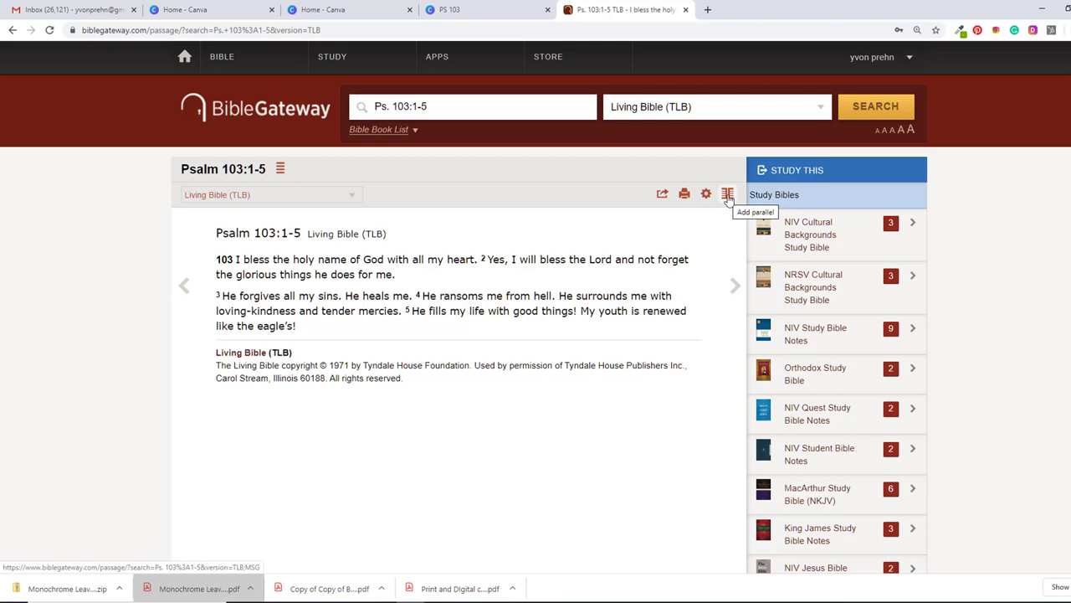
Add The Message beside the Living Bible Psalm 103:1-5 and select the Living Bible passage
left_click(727, 193)
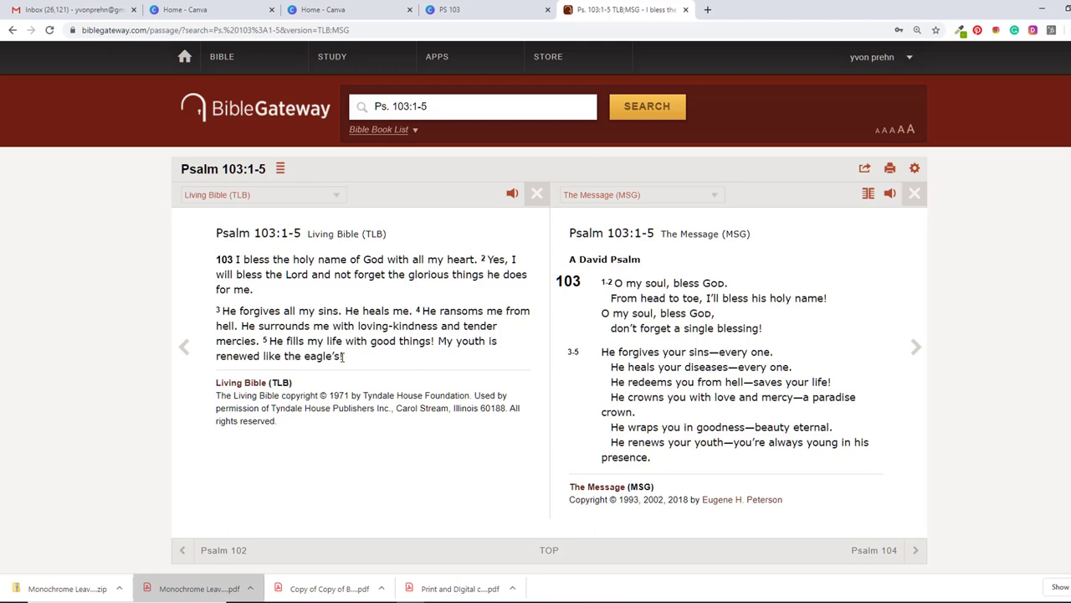
left_click_drag(215, 233, 343, 356)
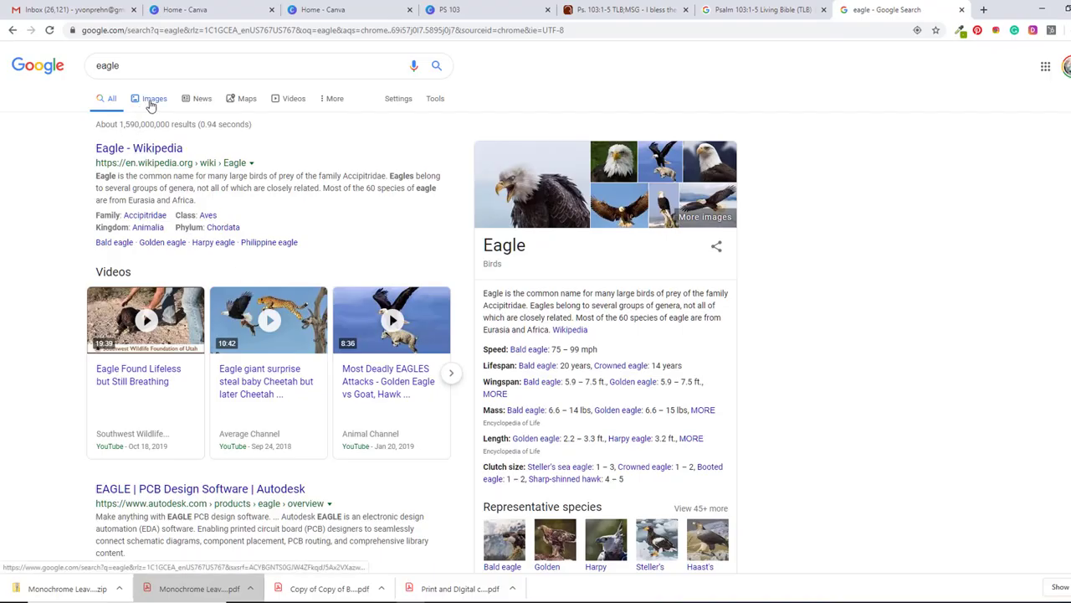
Filter the Google eagle image results to images labeled for reuse
left_click(154, 97)
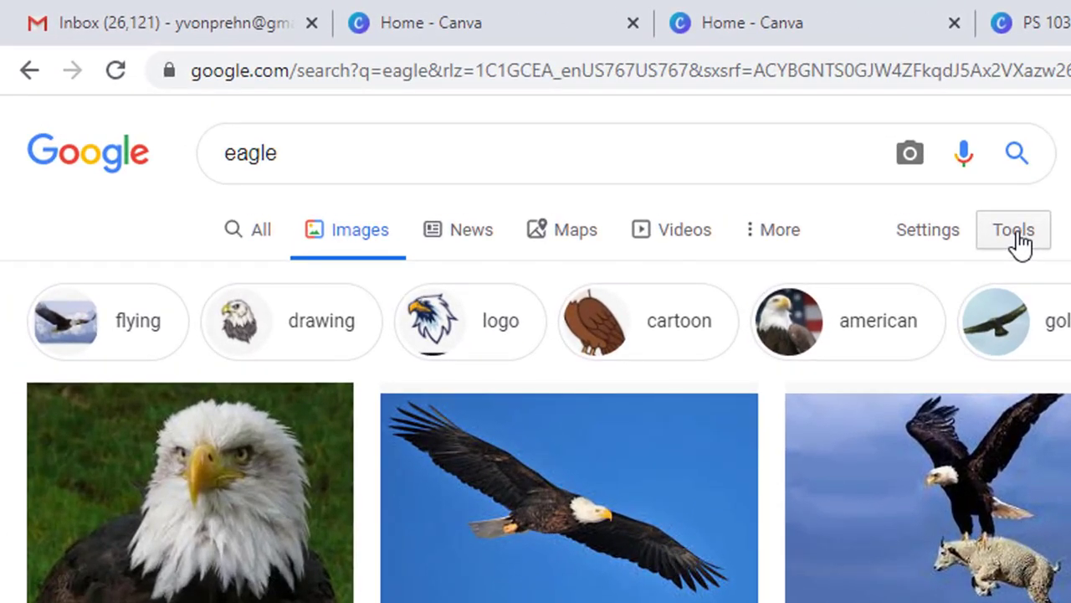
left_click(1012, 229)
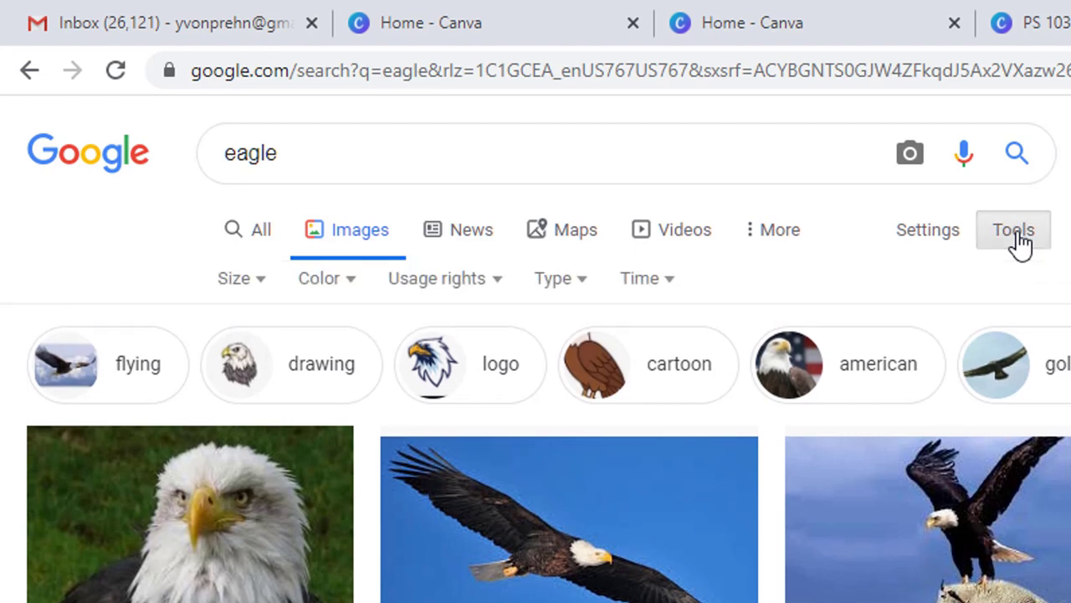
mouse_move(498, 297)
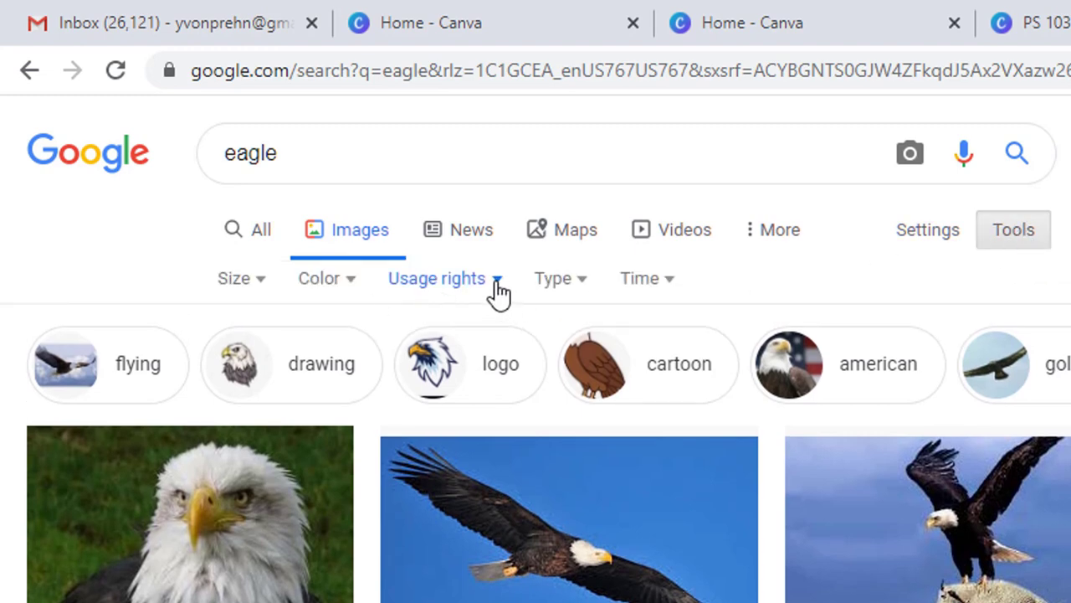
left_click(437, 277)
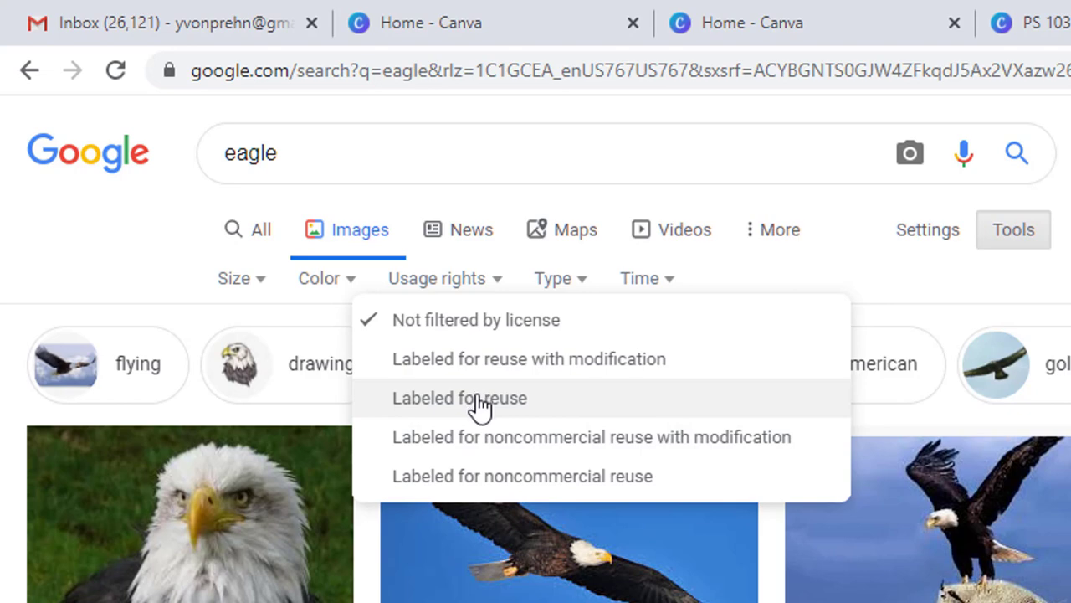
left_click(459, 398)
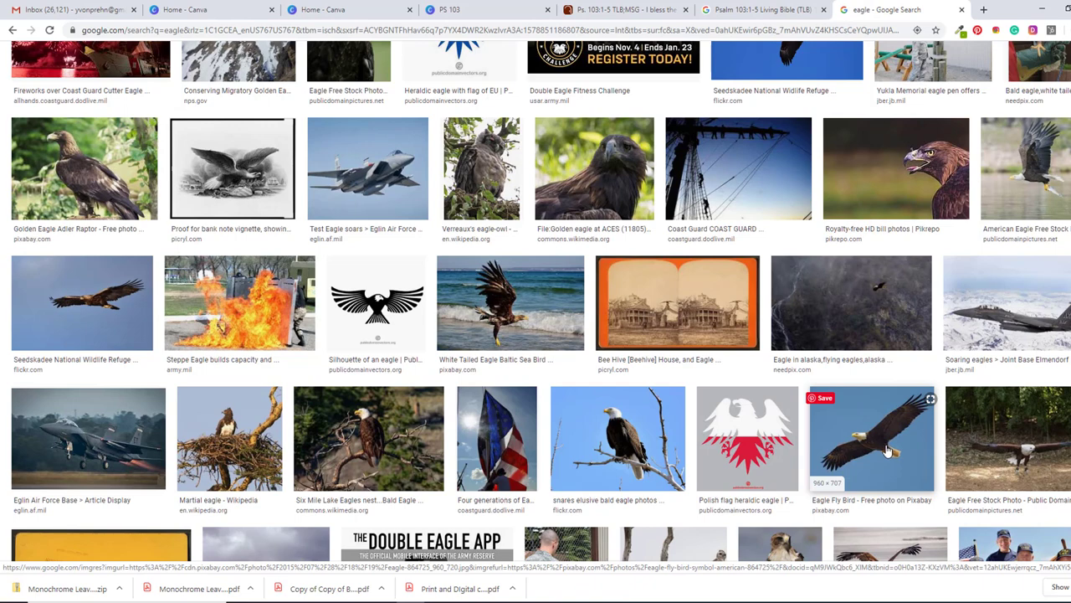
Open the flying eagle photo preview and copy the image
left_click(877, 445)
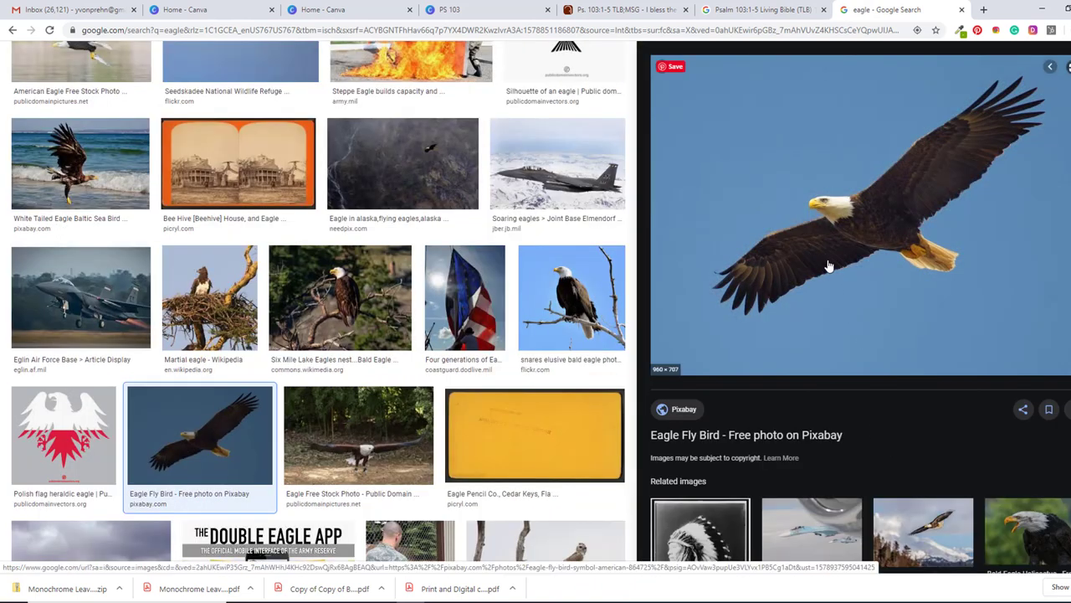
right_click(830, 266)
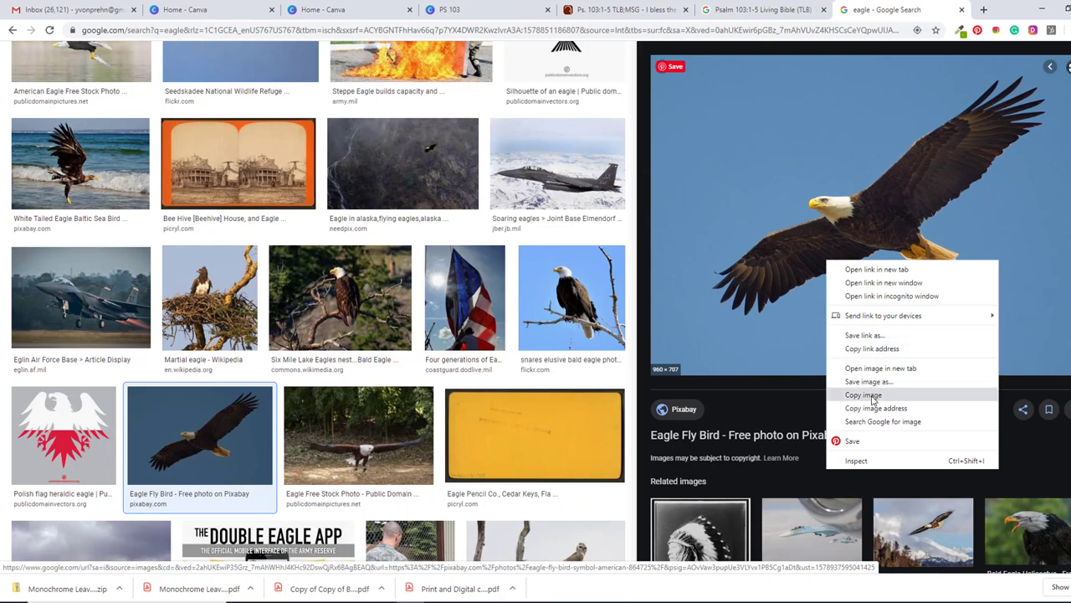
left_click(861, 395)
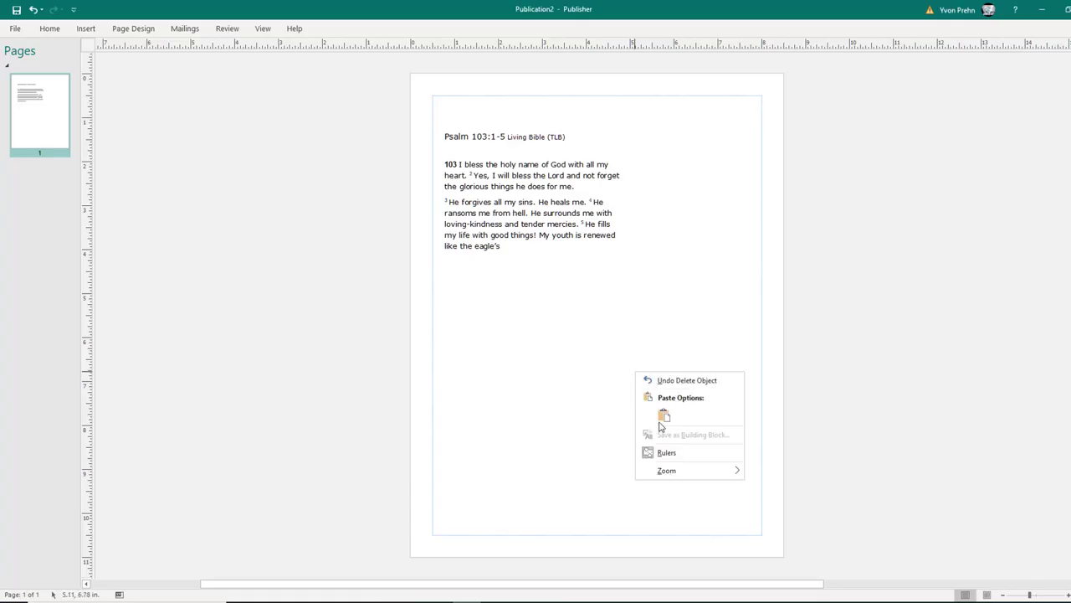
Paste the copied eagle photo onto the Publisher page below the Psalm text
left_click(665, 416)
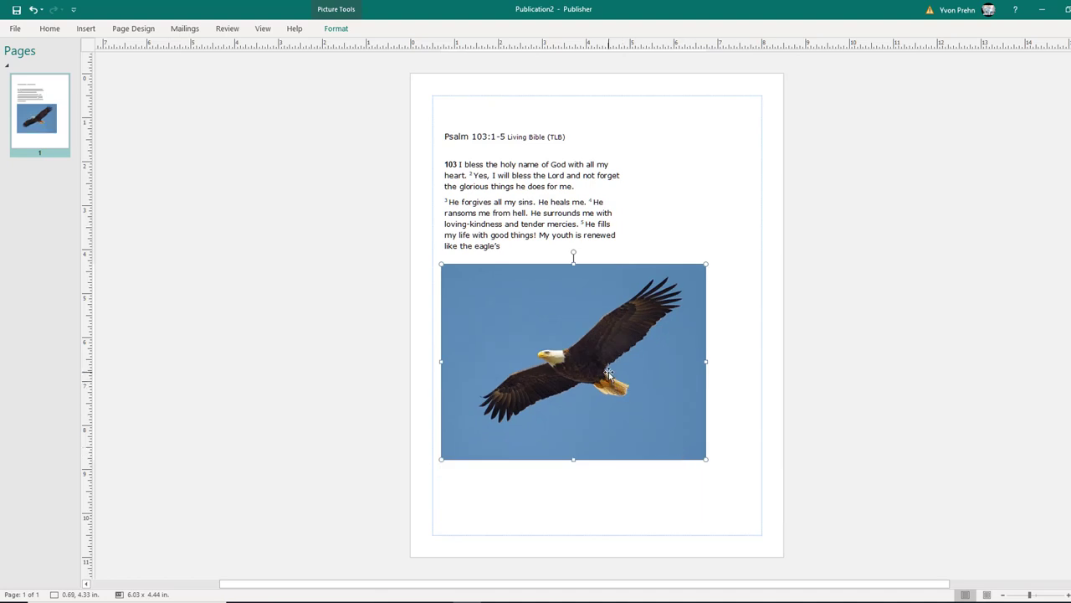
mouse_move(574, 308)
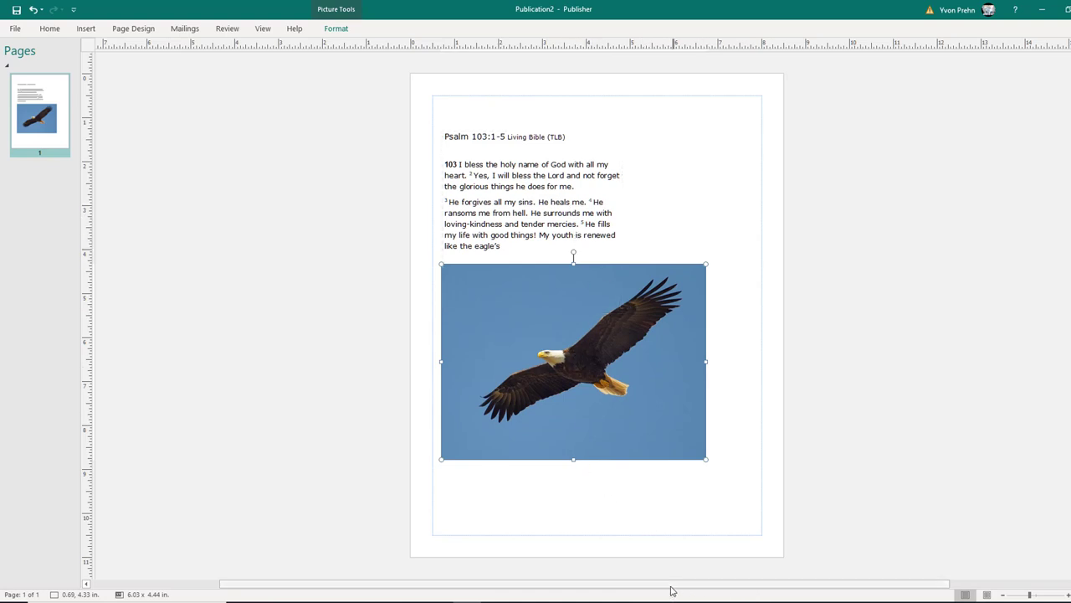
mouse_move(635, 534)
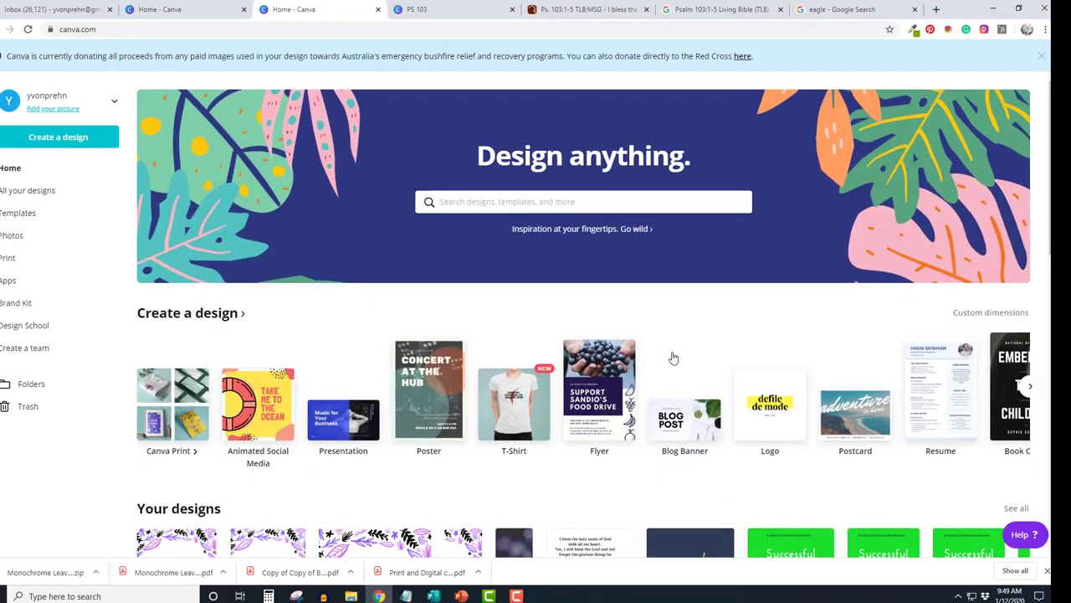
mouse_move(410, 401)
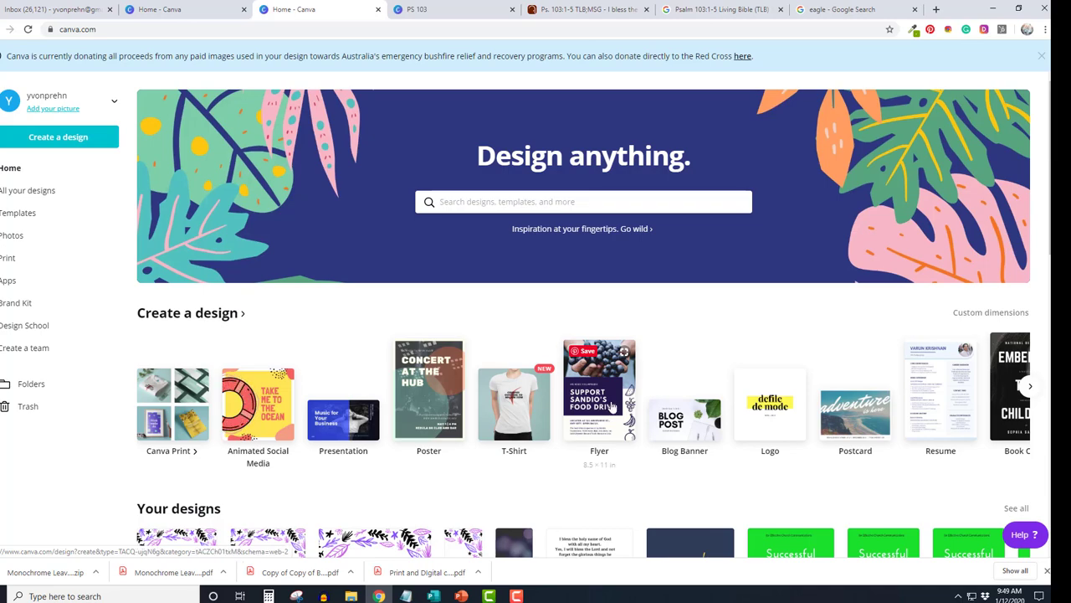
mouse_move(596, 471)
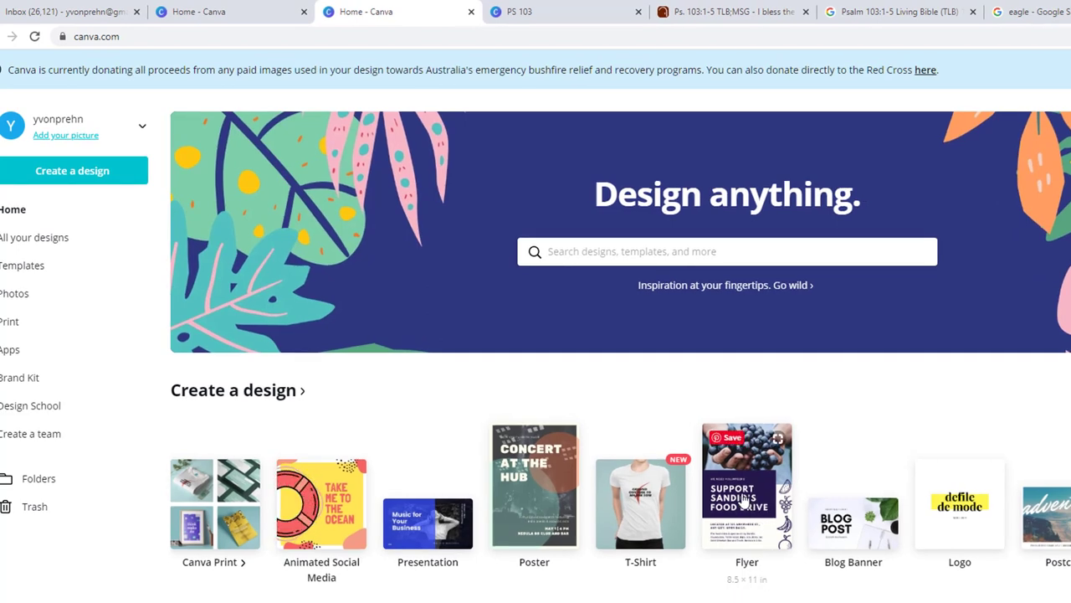
Create an 8.5x11 flyer and add the 'love, peace, and joy' text combination near the top left
left_click(747, 485)
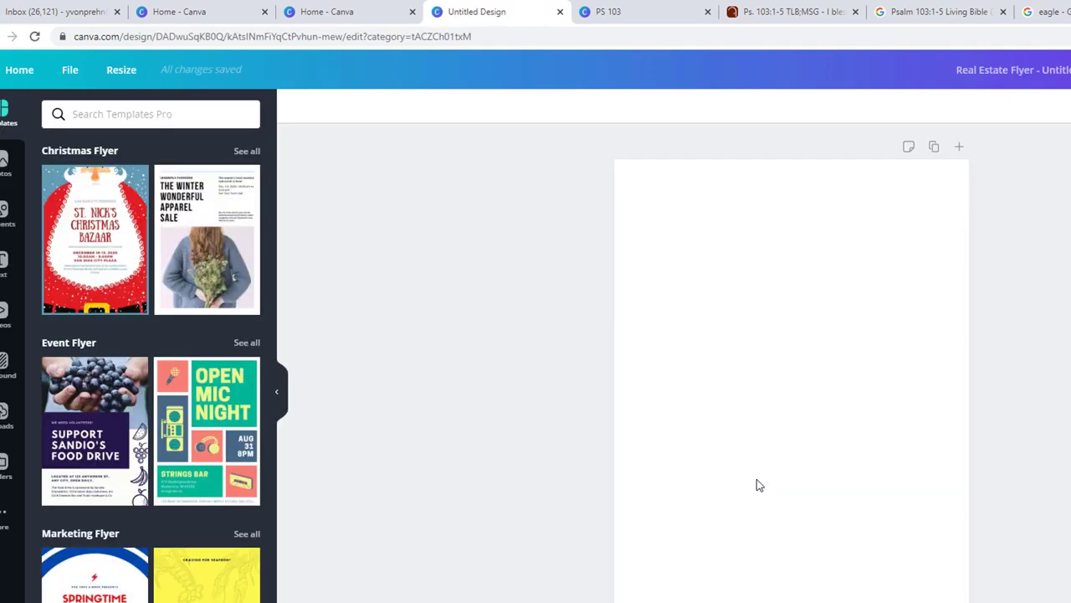
mouse_move(35, 325)
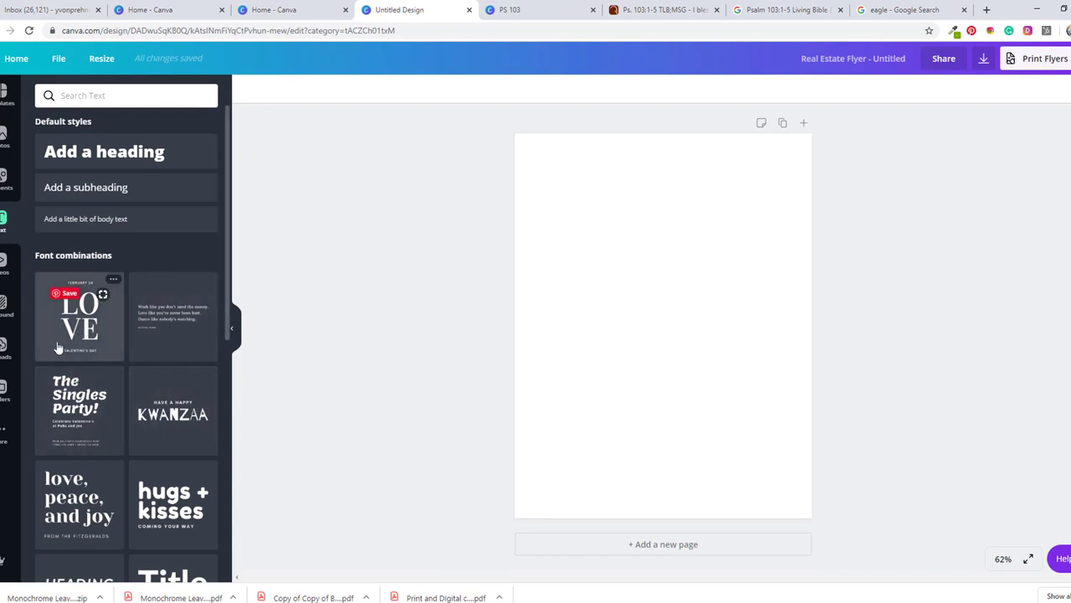
mouse_move(86, 514)
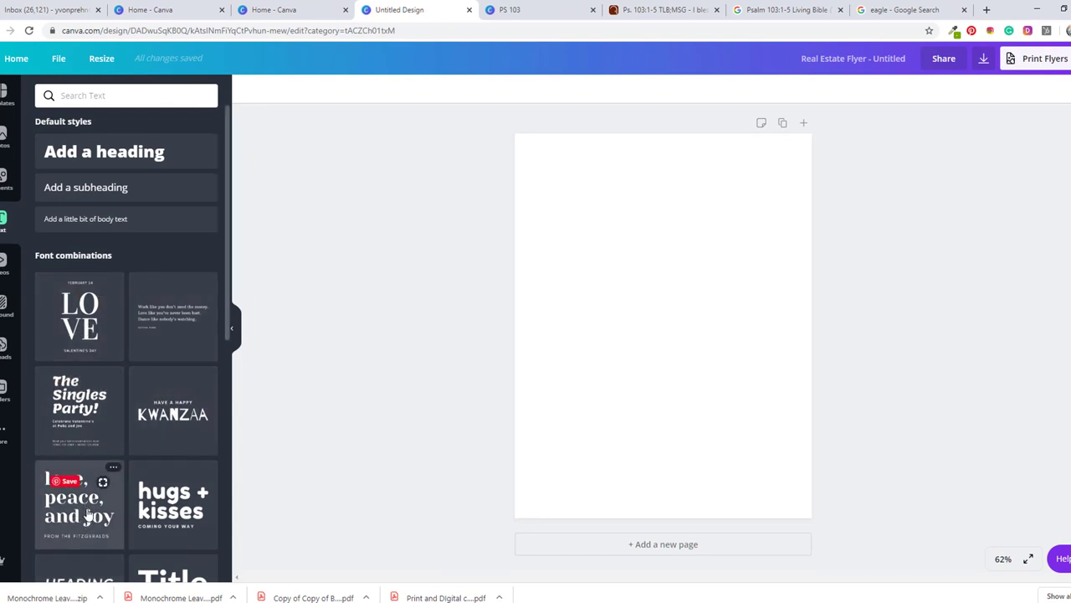
left_click(79, 504)
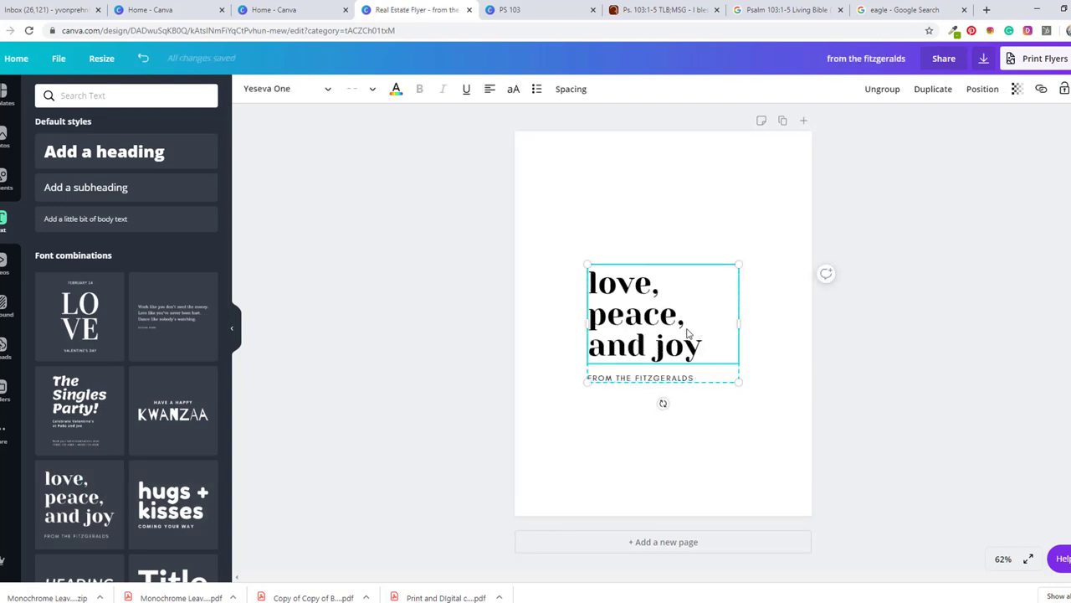
mouse_move(627, 332)
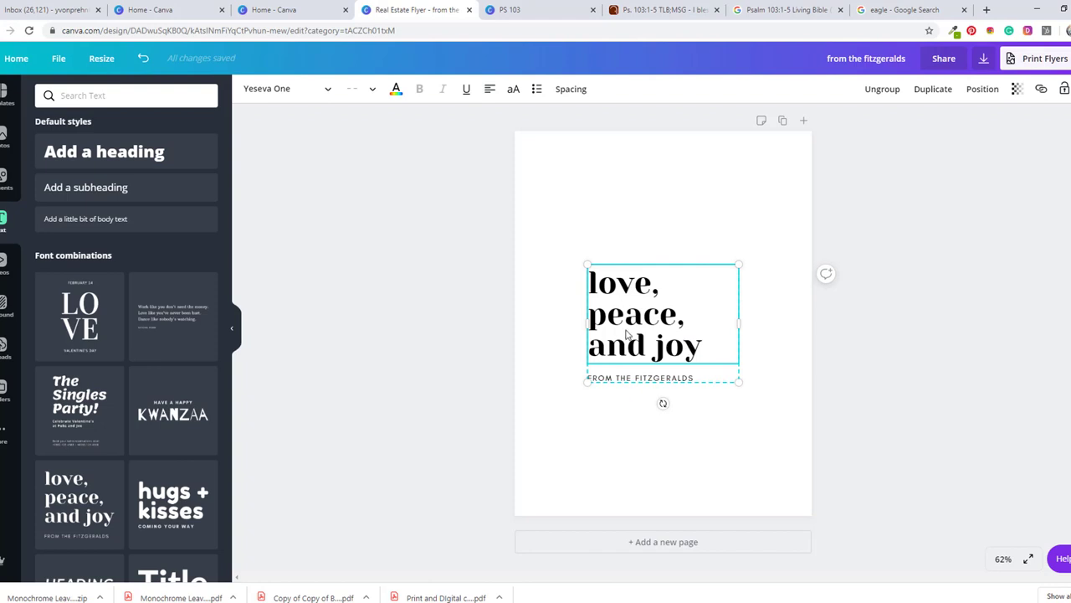
left_click_drag(663, 322, 663, 314)
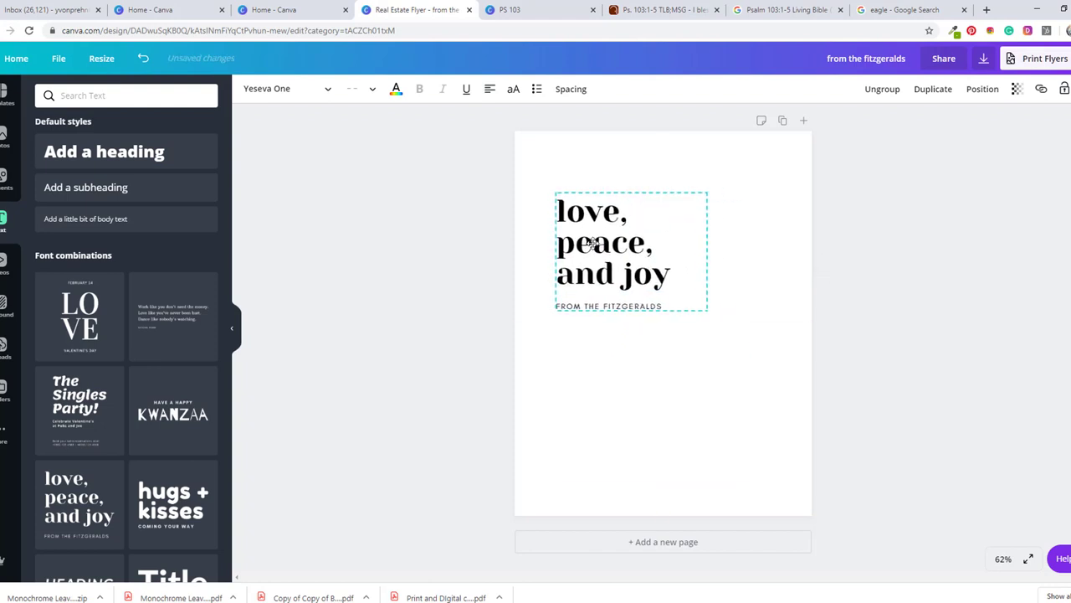
left_click(611, 247)
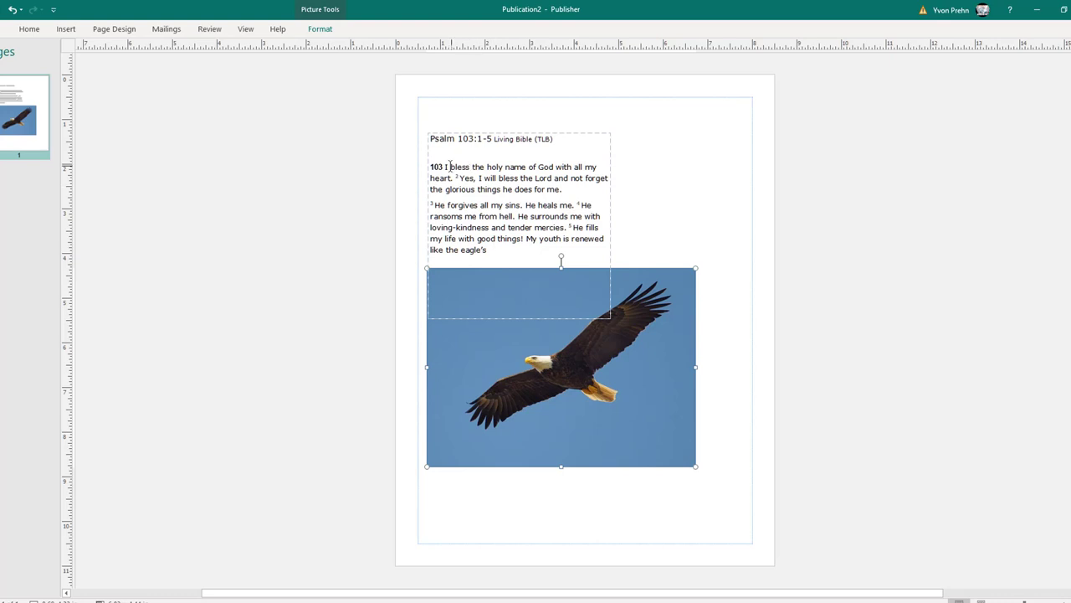
Reduce the verse's font size and replace the subheading with 'PSALM 103:1-5'
double_click(434, 167)
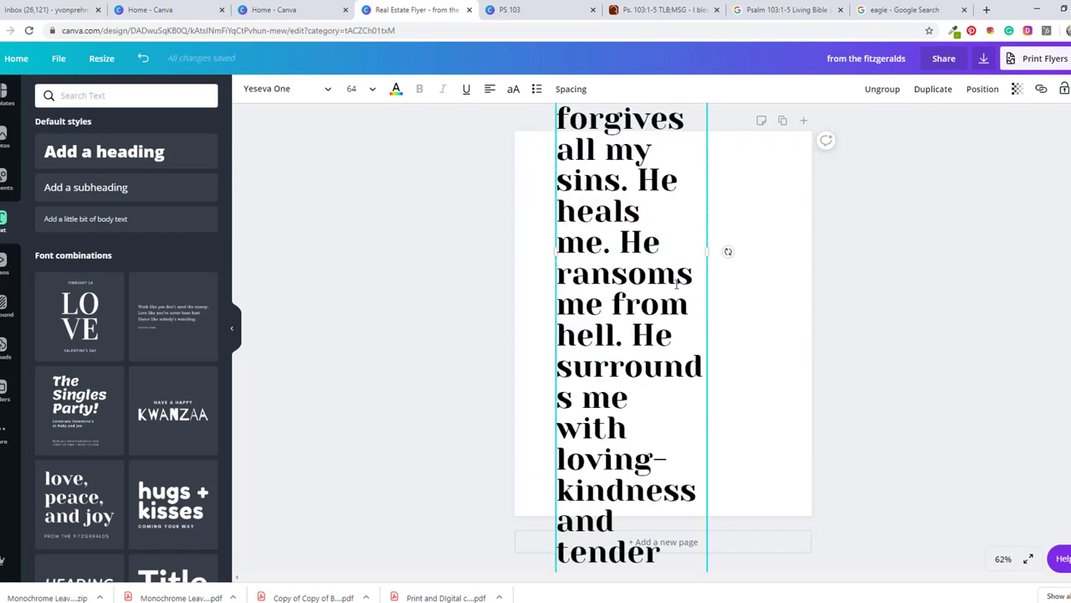
scroll("down", 3)
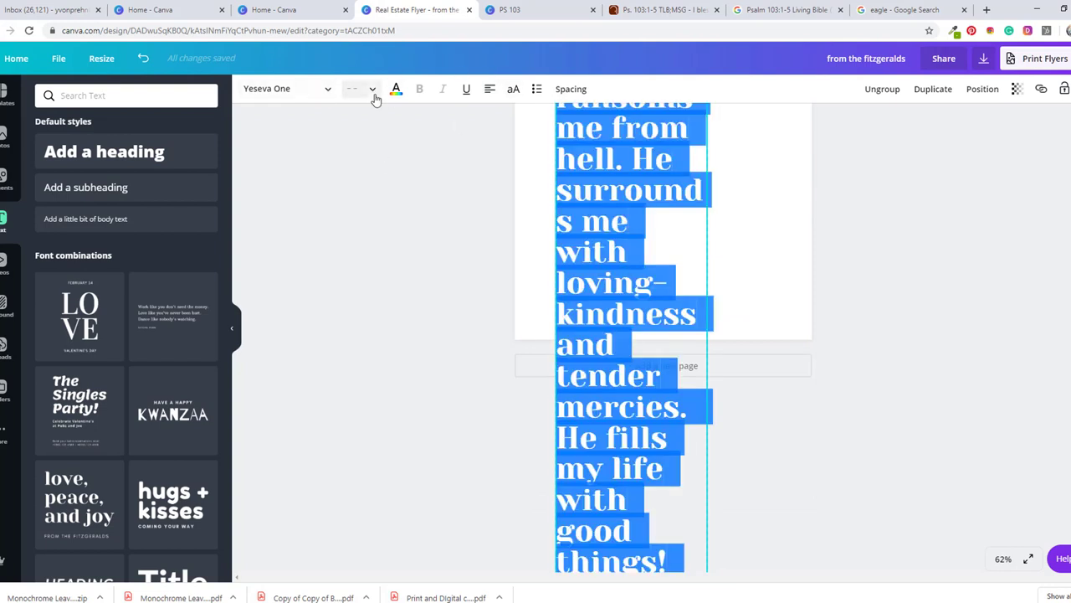
left_click(373, 88)
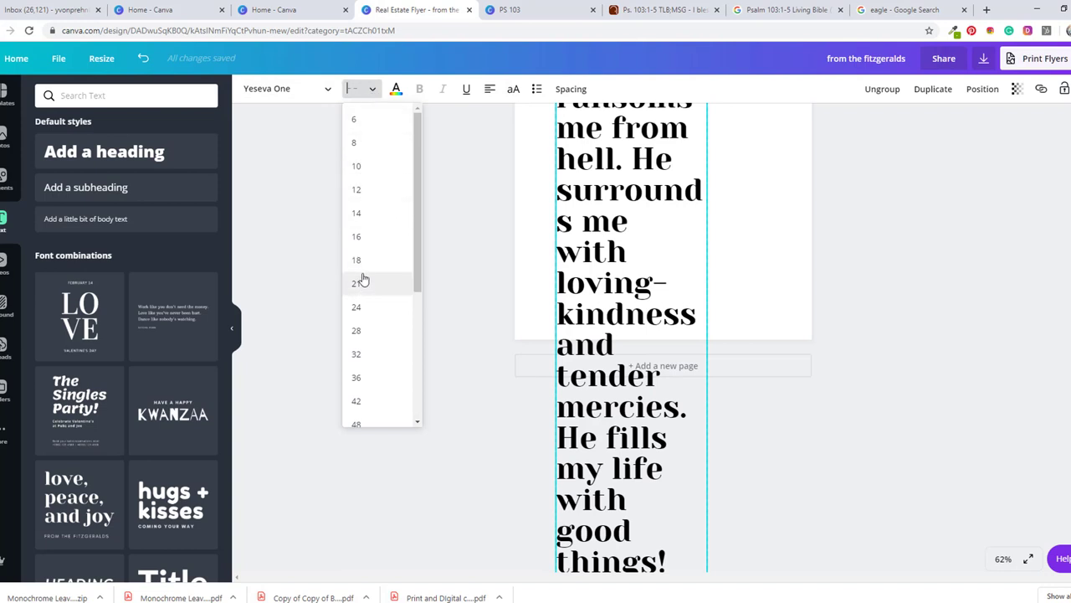
left_click(356, 259)
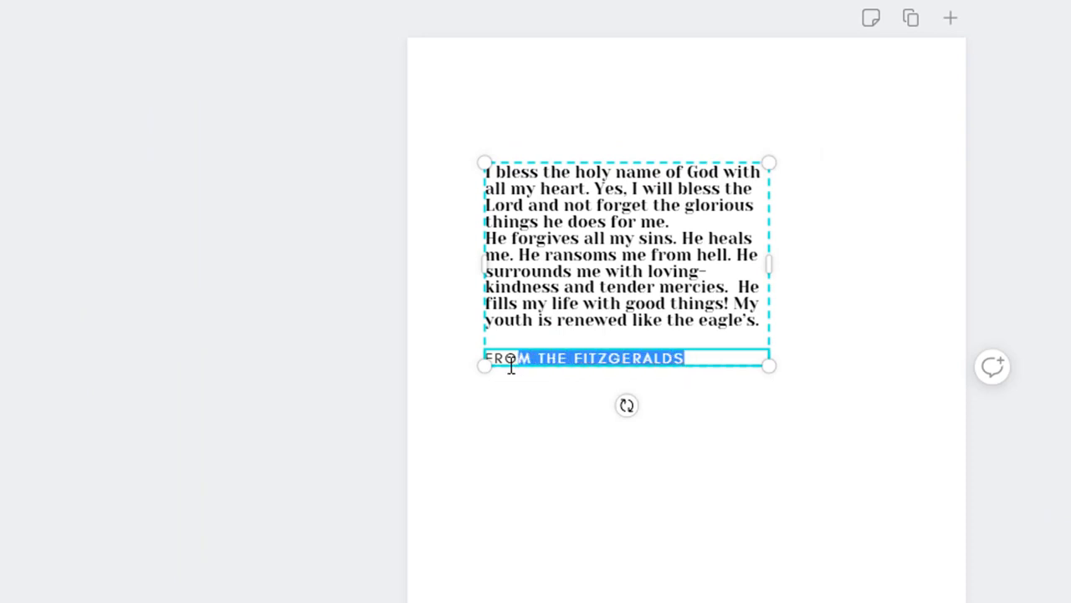
type("PSALM 103:1-5")
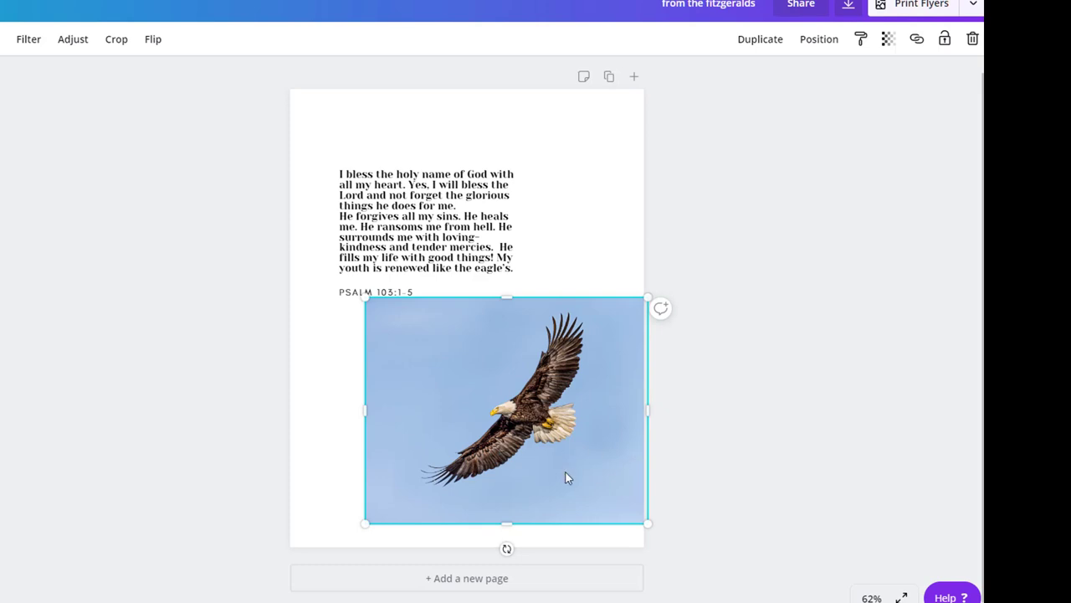
mouse_move(442, 406)
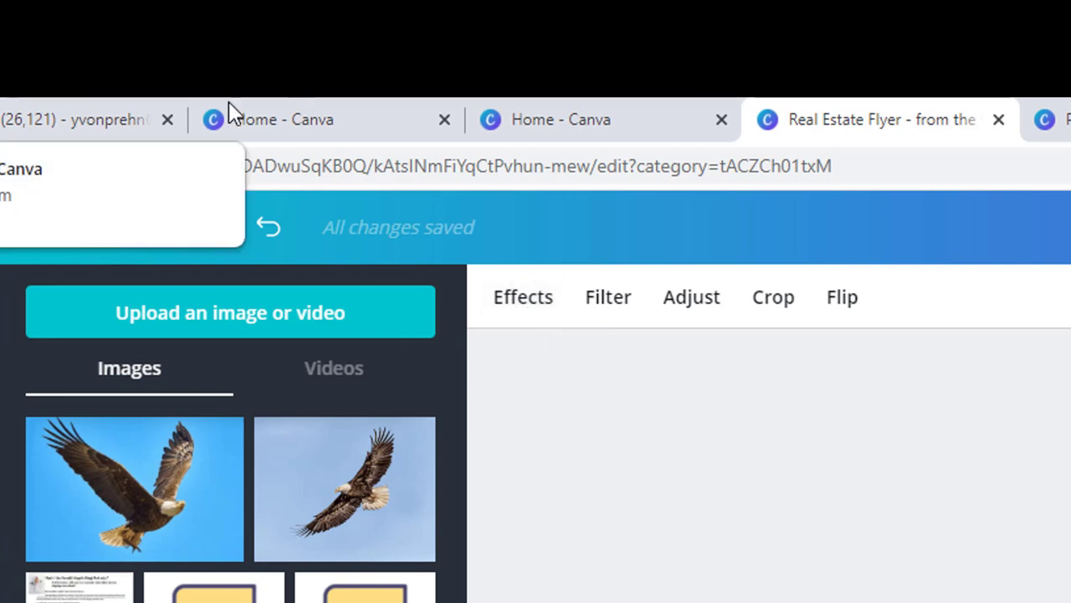
mouse_move(523, 310)
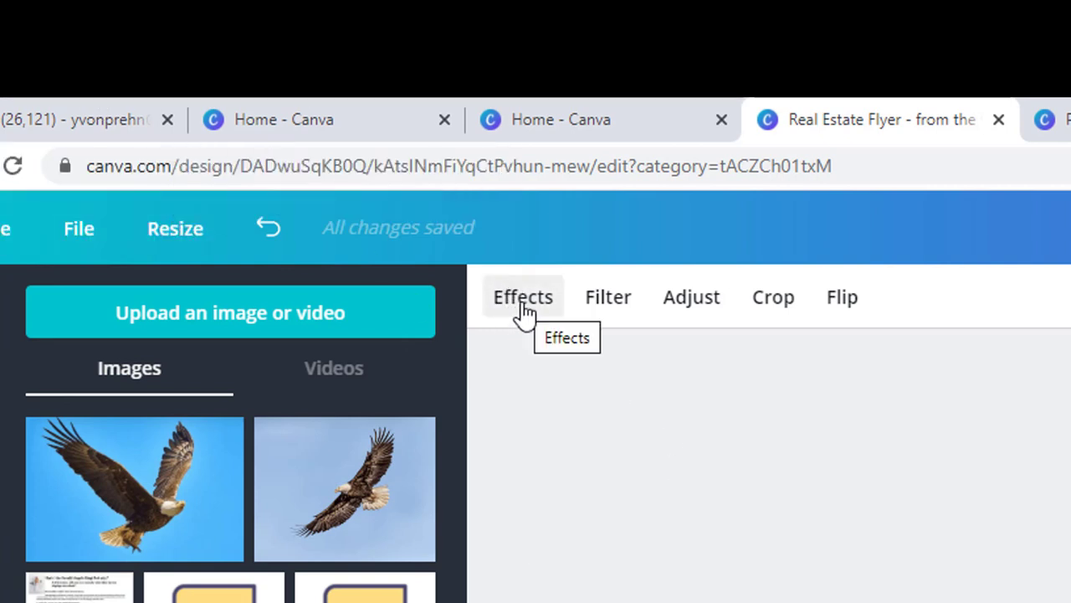
Apply Background Remover to the eagle photo, then enlarge it and shift it lower
left_click(523, 296)
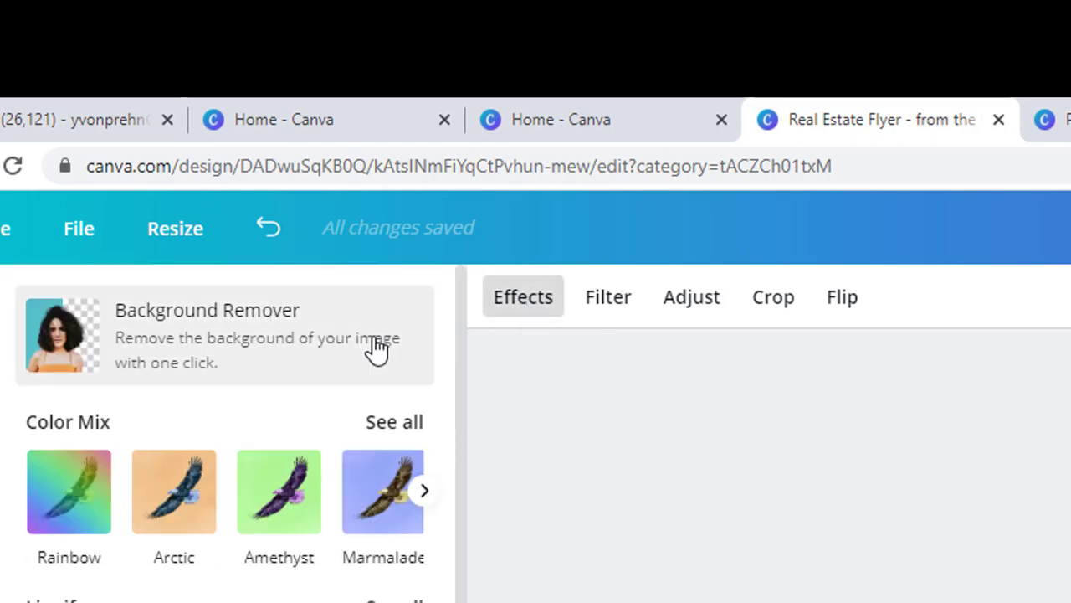
mouse_move(243, 347)
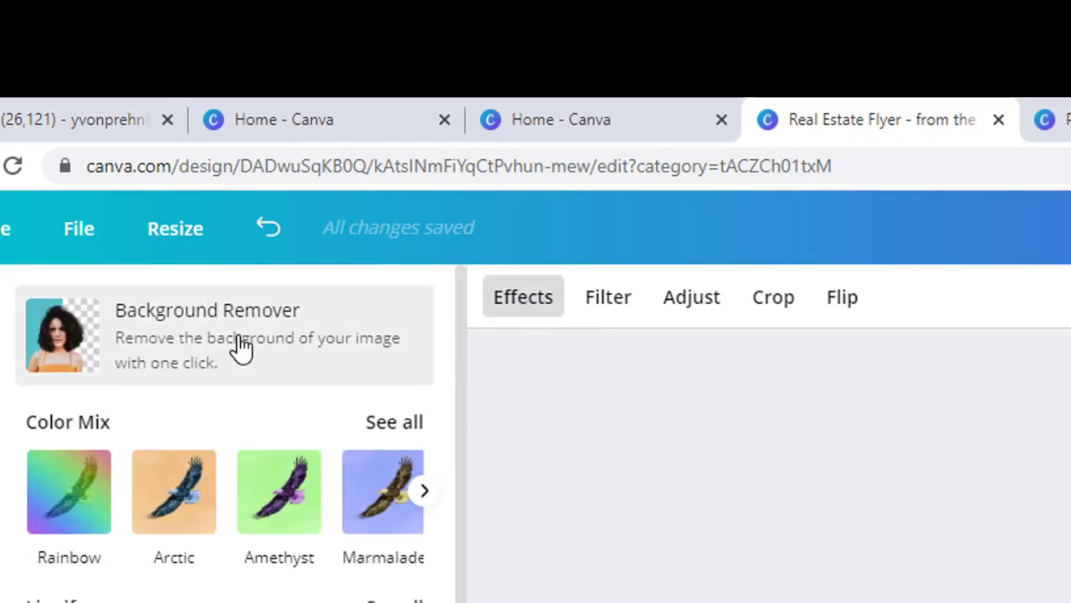
mouse_move(243, 345)
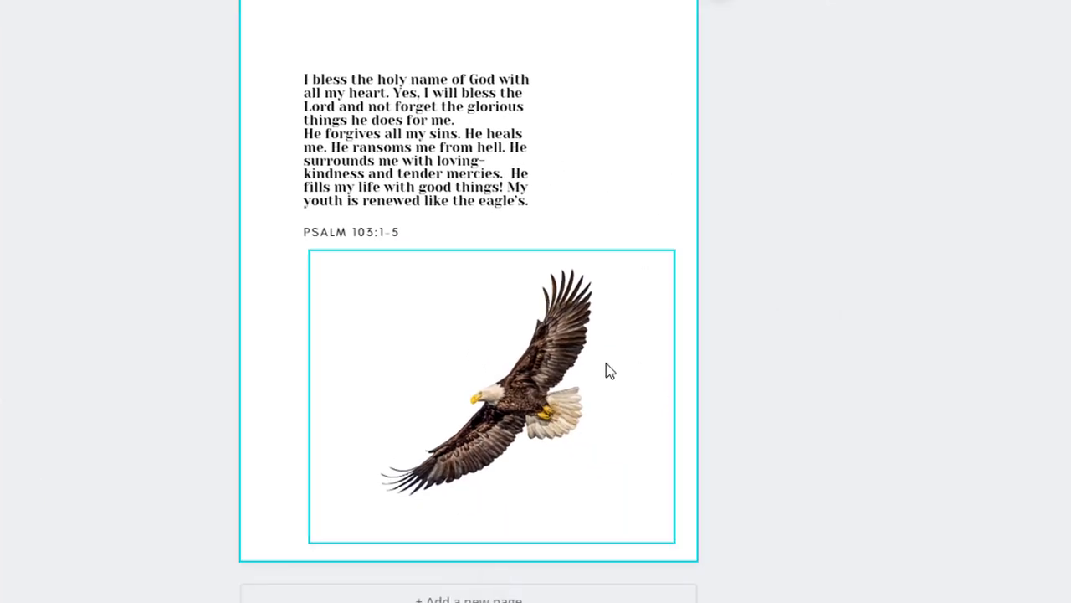
left_click_drag(492, 397, 536, 383)
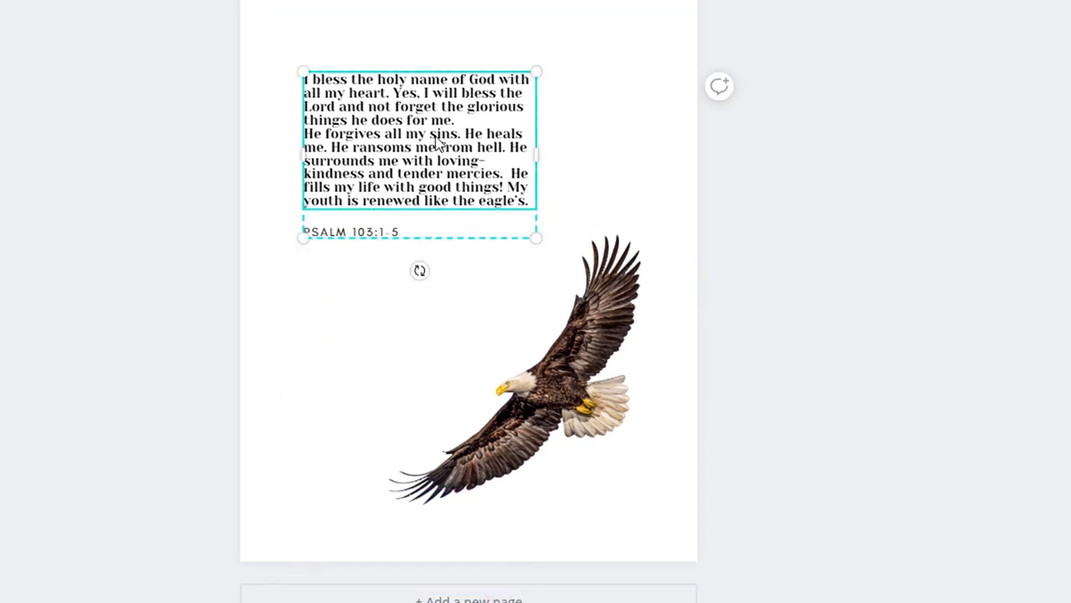
mouse_move(393, 78)
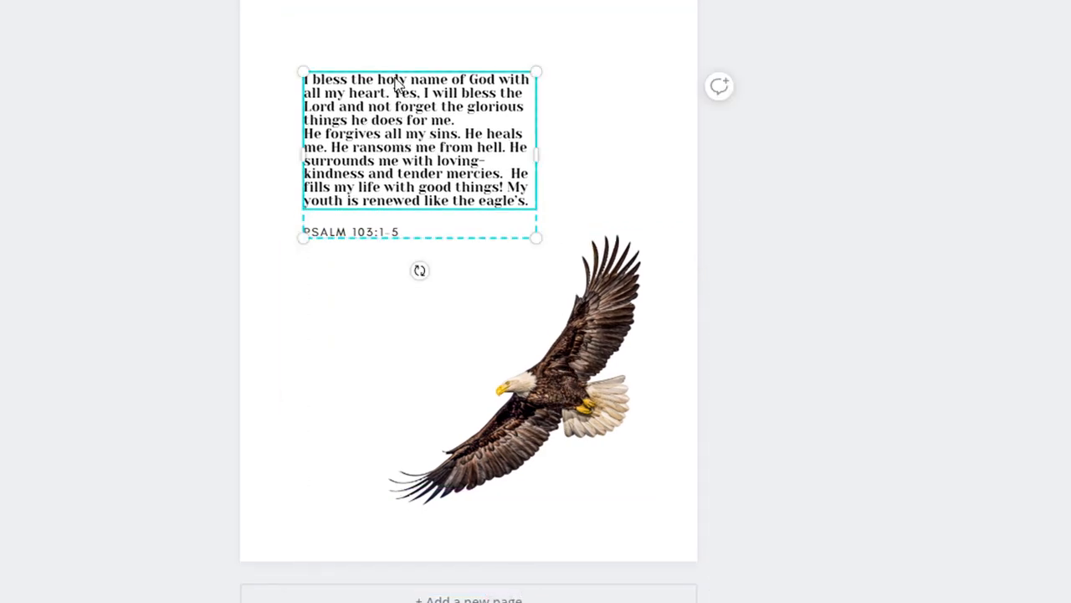
mouse_move(301, 72)
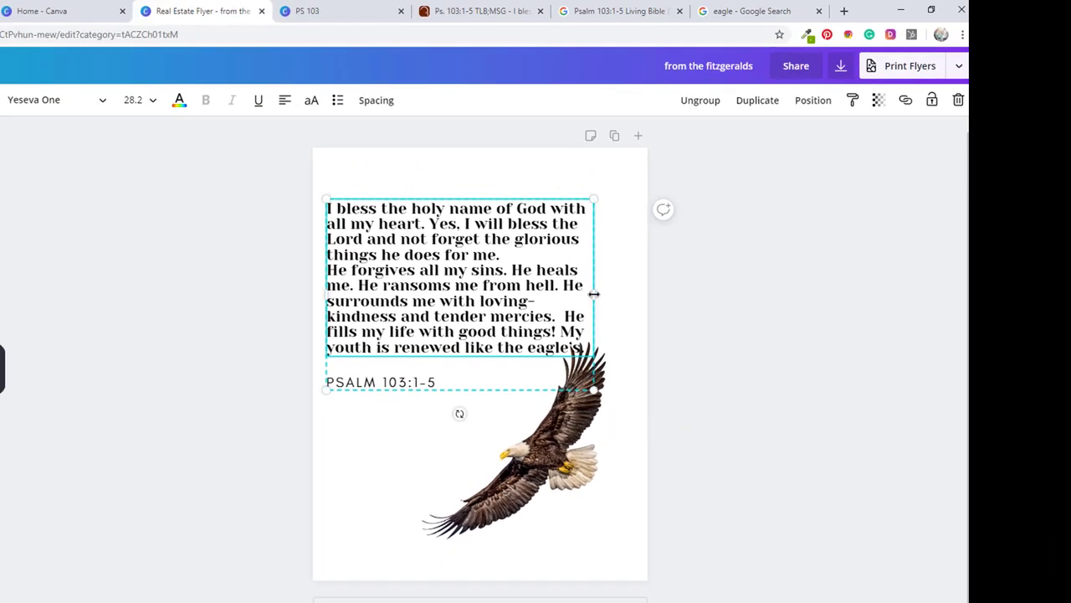
Drag the verse text box's side handle inward so the passage rewraps, then select the verse text
left_click_drag(594, 293, 526, 293)
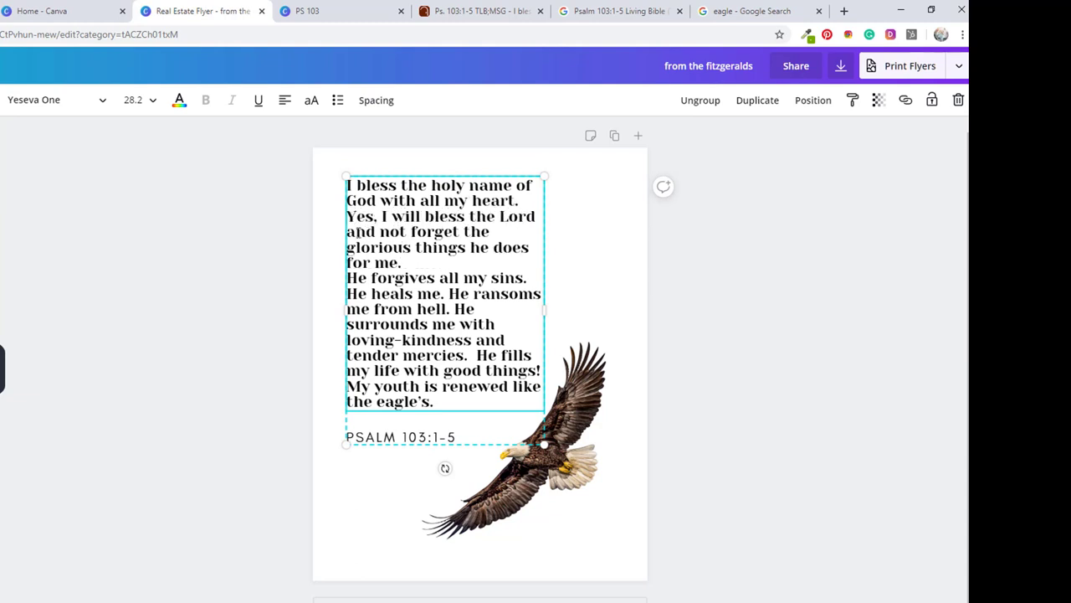
left_click_drag(544, 319, 570, 319)
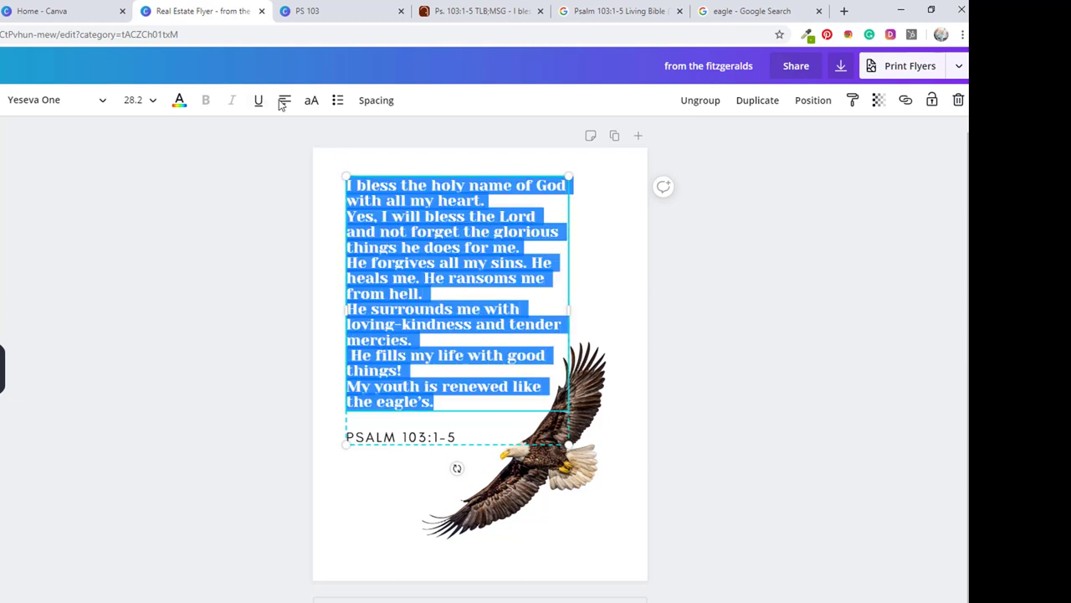
Center the verse and PSALM 103:1-5 citation, and increase the verse line height
left_click(283, 100)
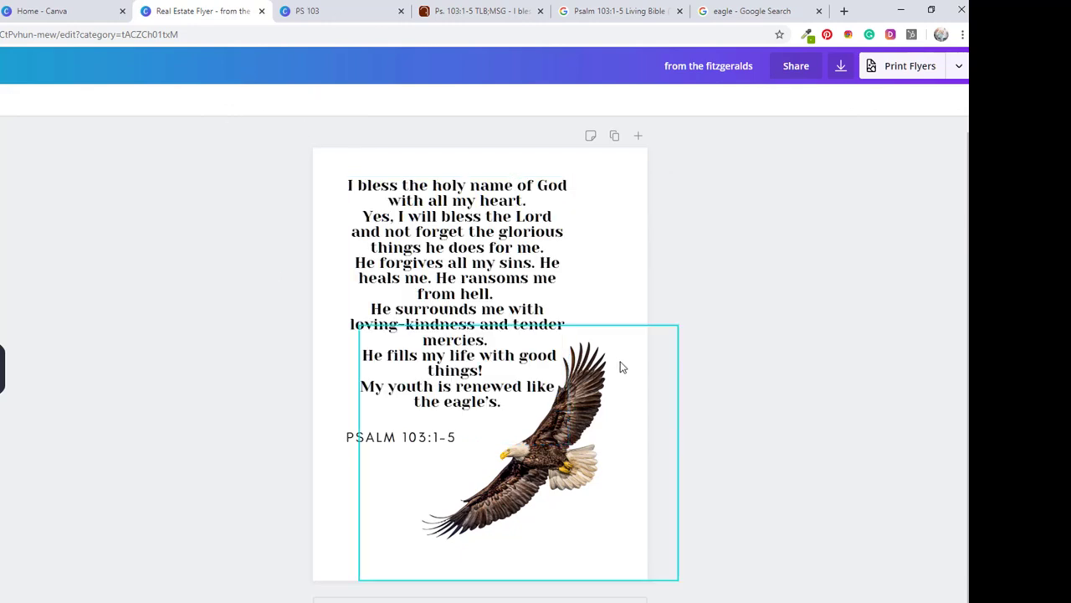
left_click(151, 100)
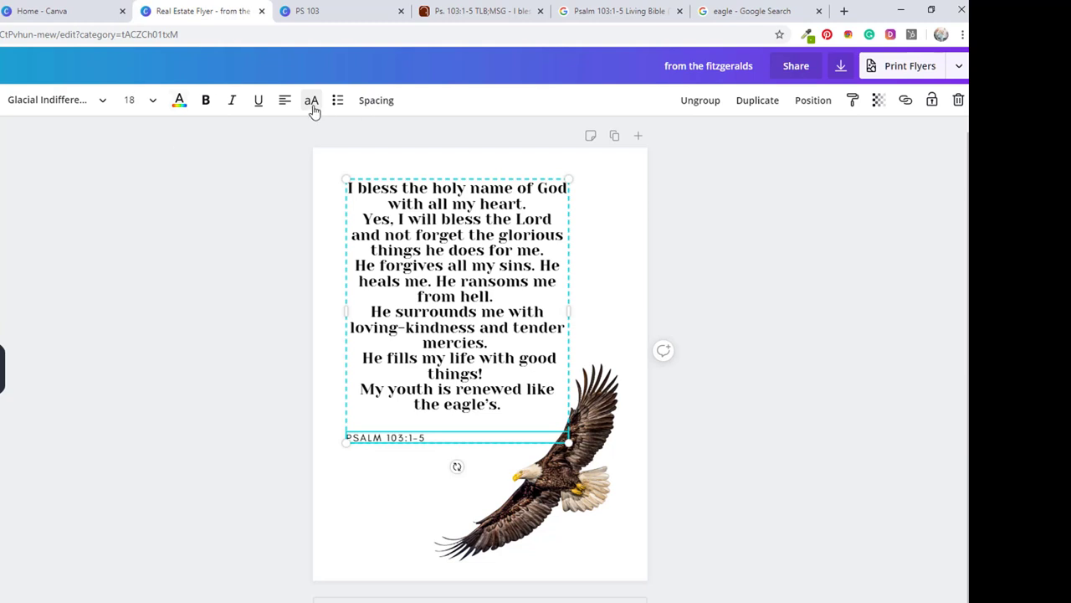
left_click(376, 100)
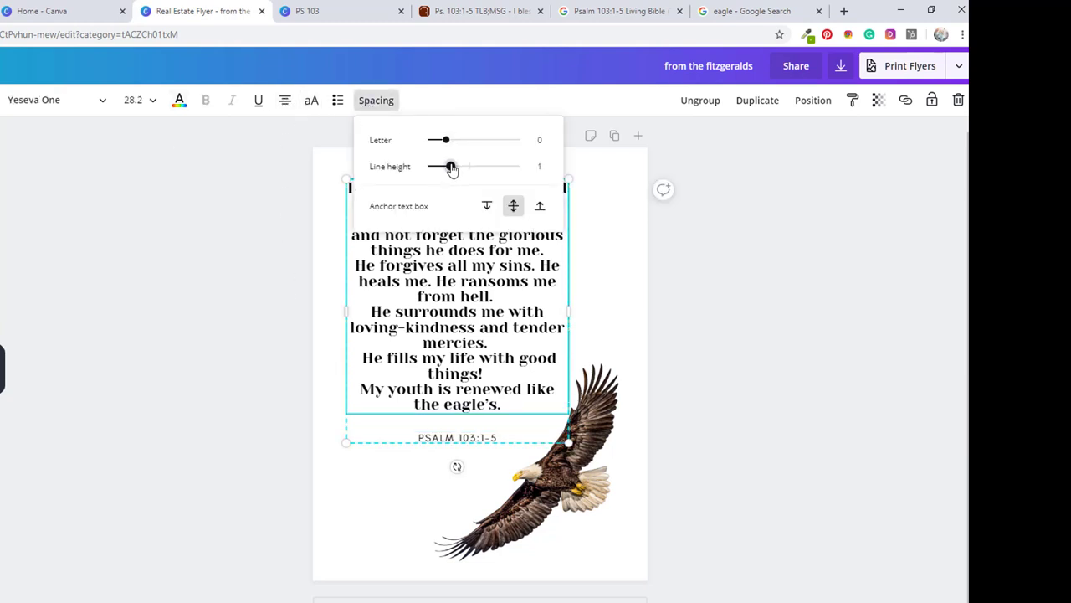
left_click_drag(450, 166, 461, 165)
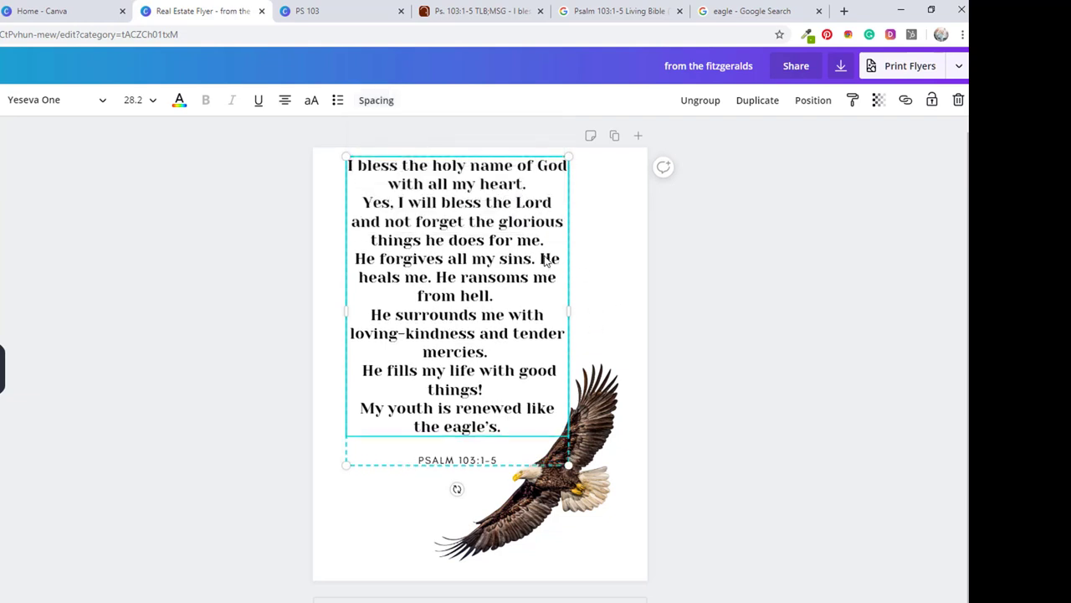
mouse_move(436, 191)
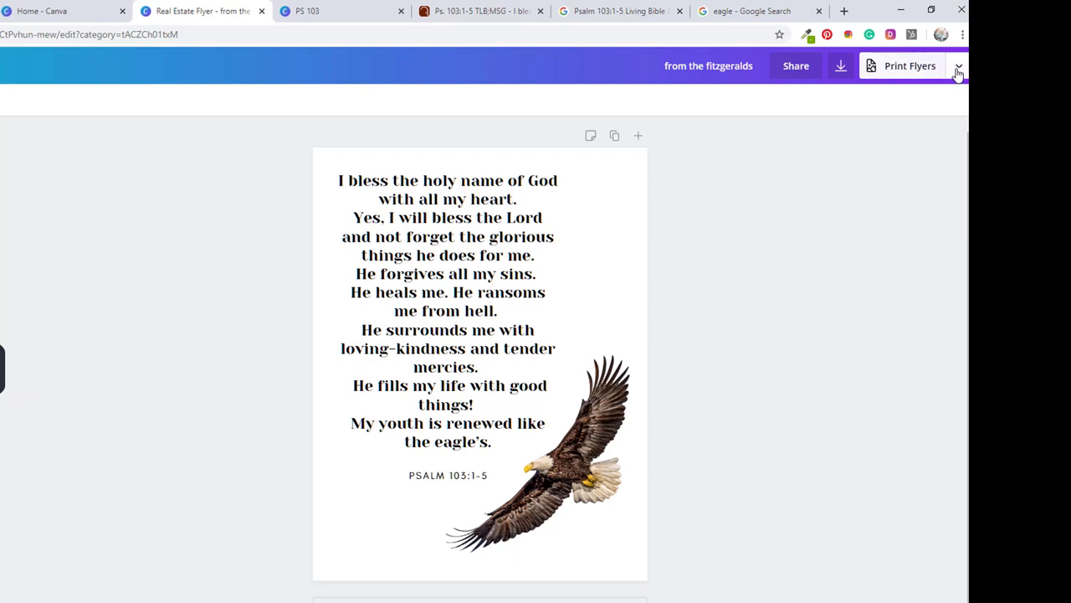
Open the Download settings from the Print Flyers dropdown
left_click(960, 66)
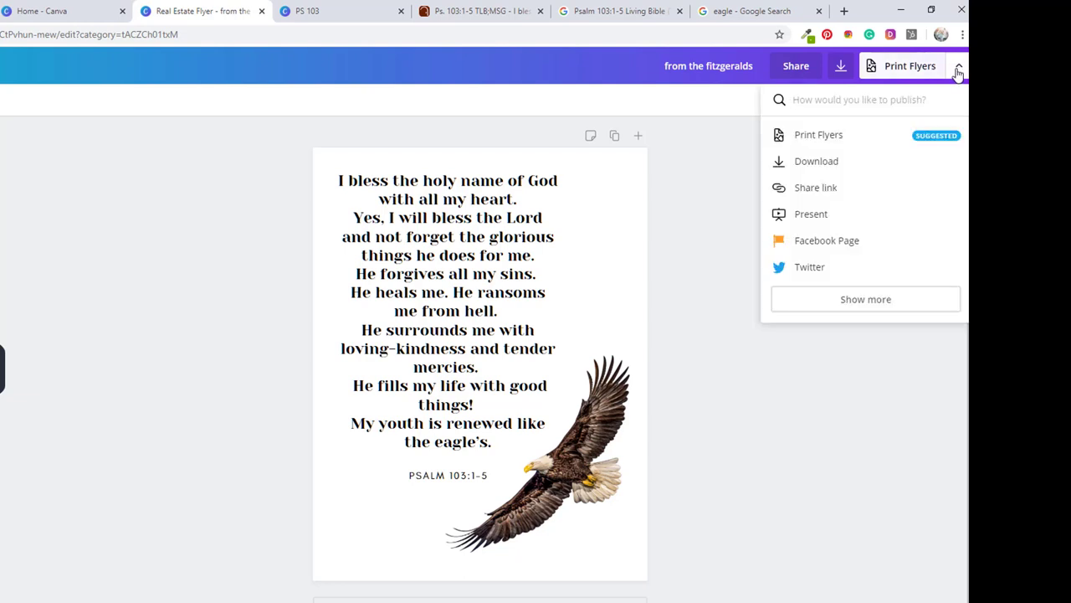
mouse_move(818, 139)
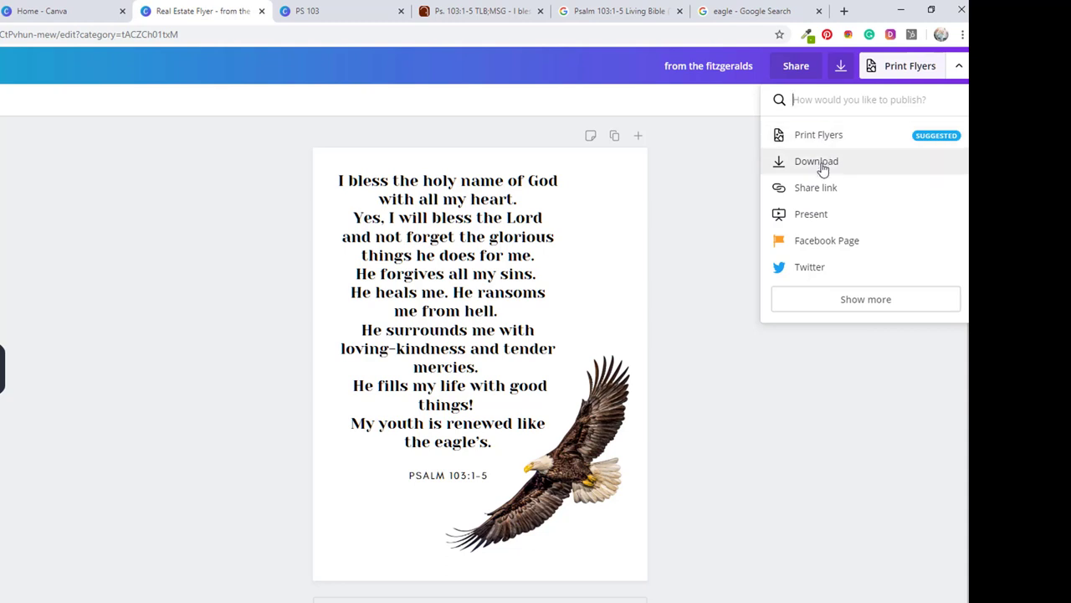
left_click(814, 160)
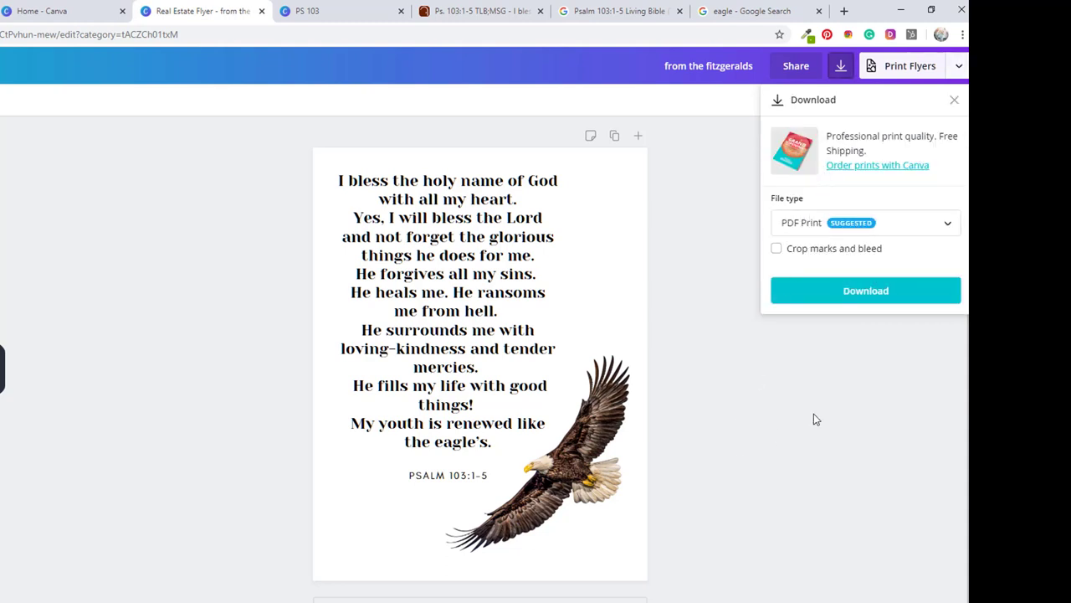
mouse_move(782, 448)
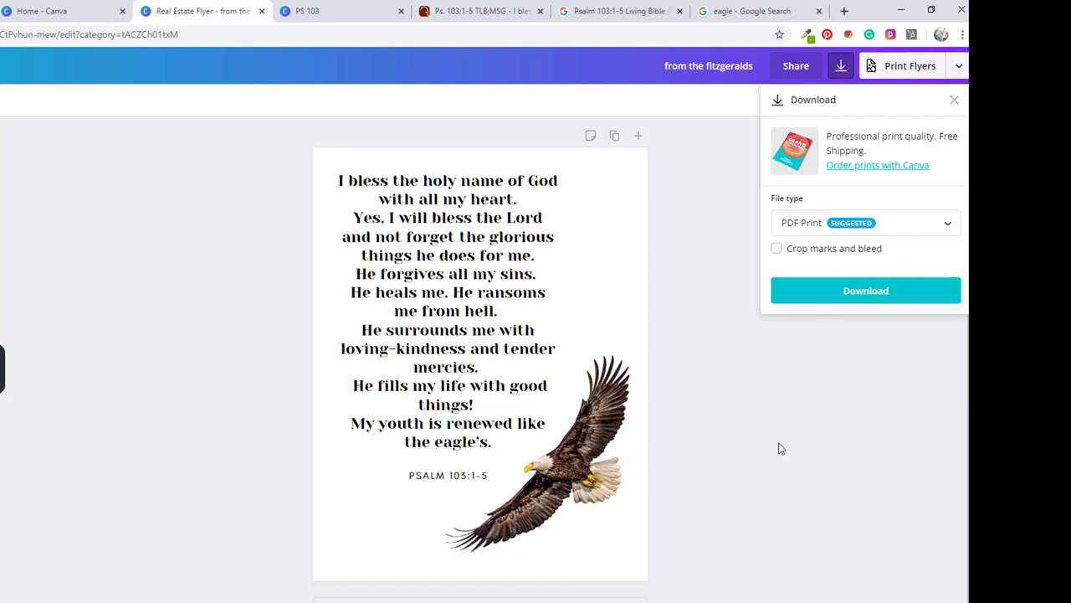
mouse_move(739, 503)
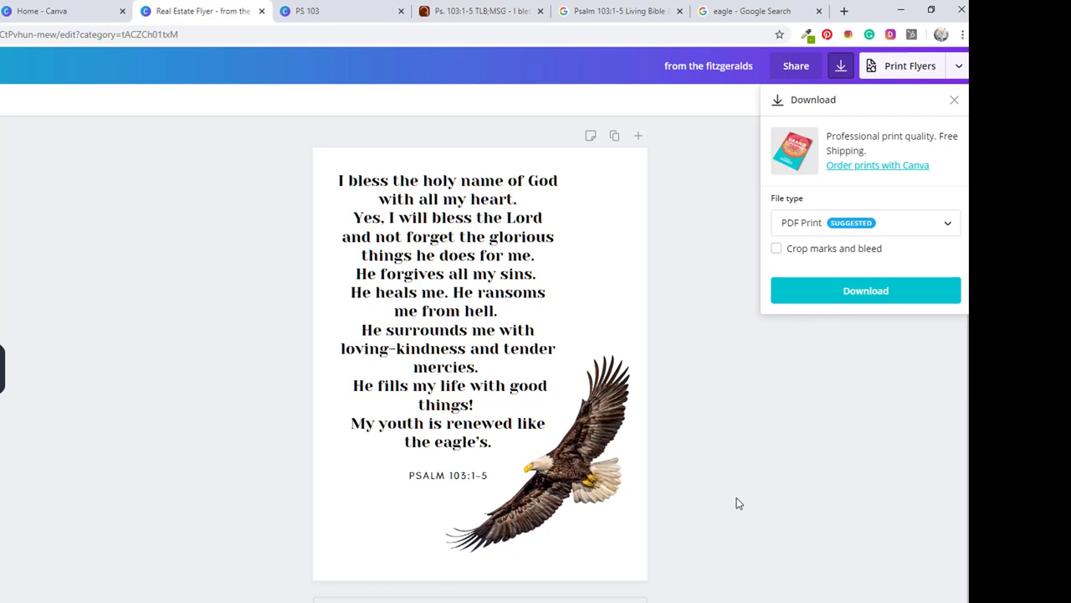
mouse_move(734, 498)
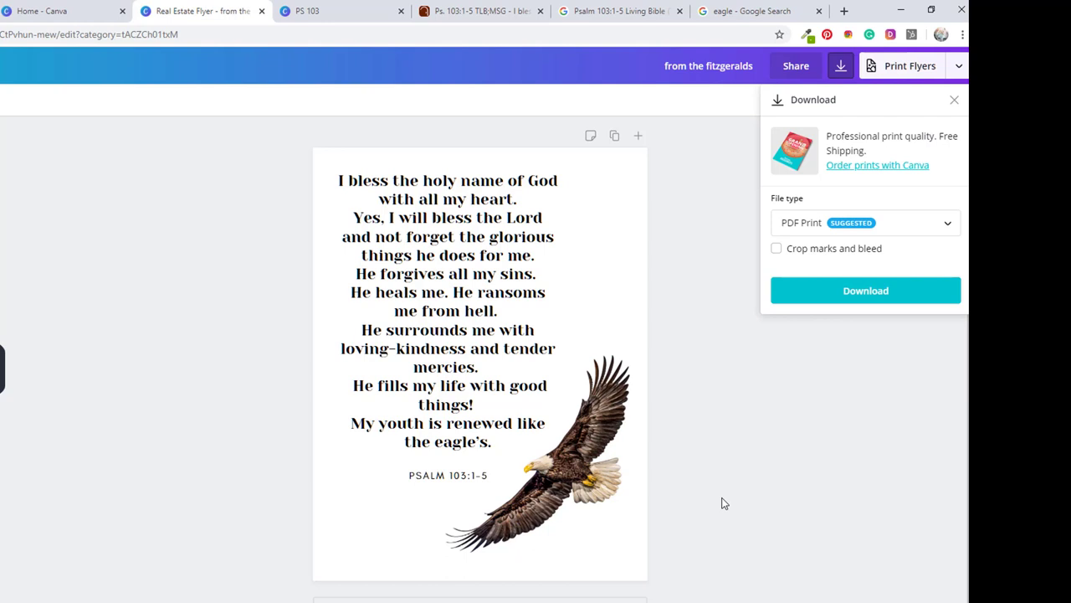
mouse_move(801, 413)
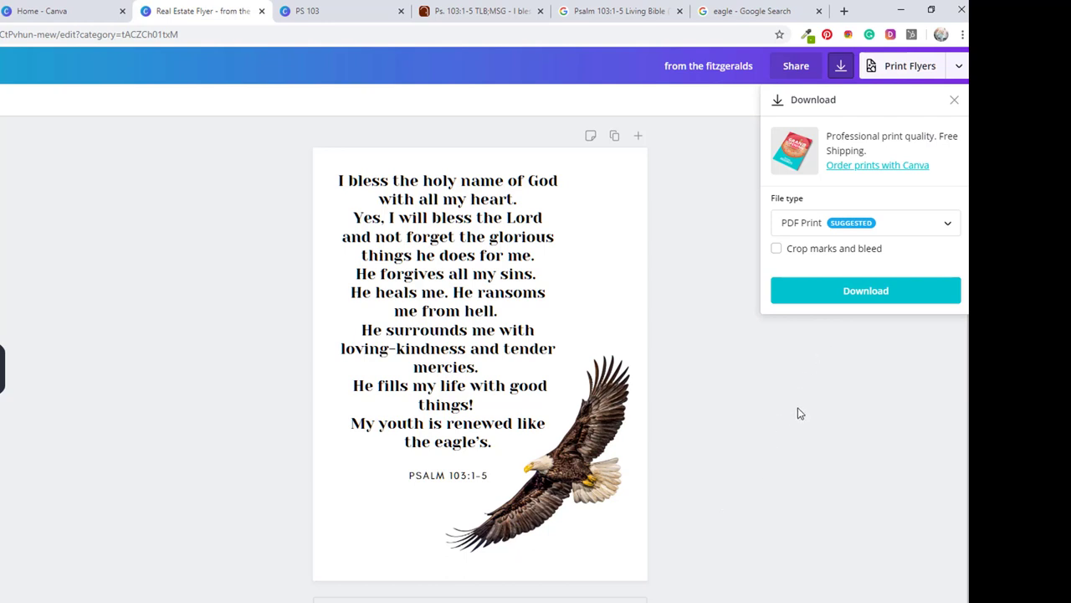
mouse_move(786, 464)
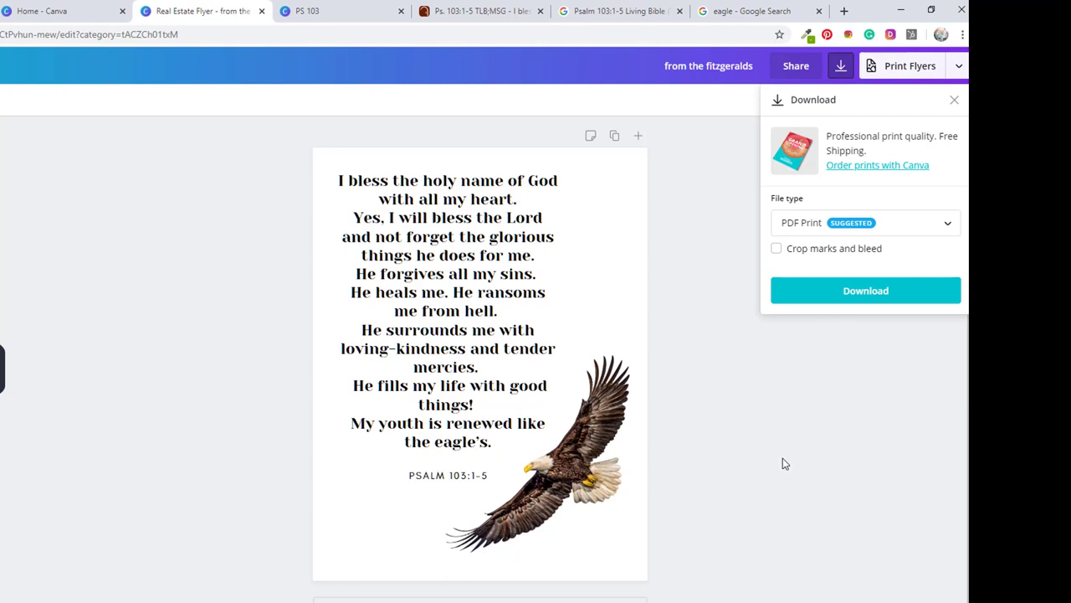